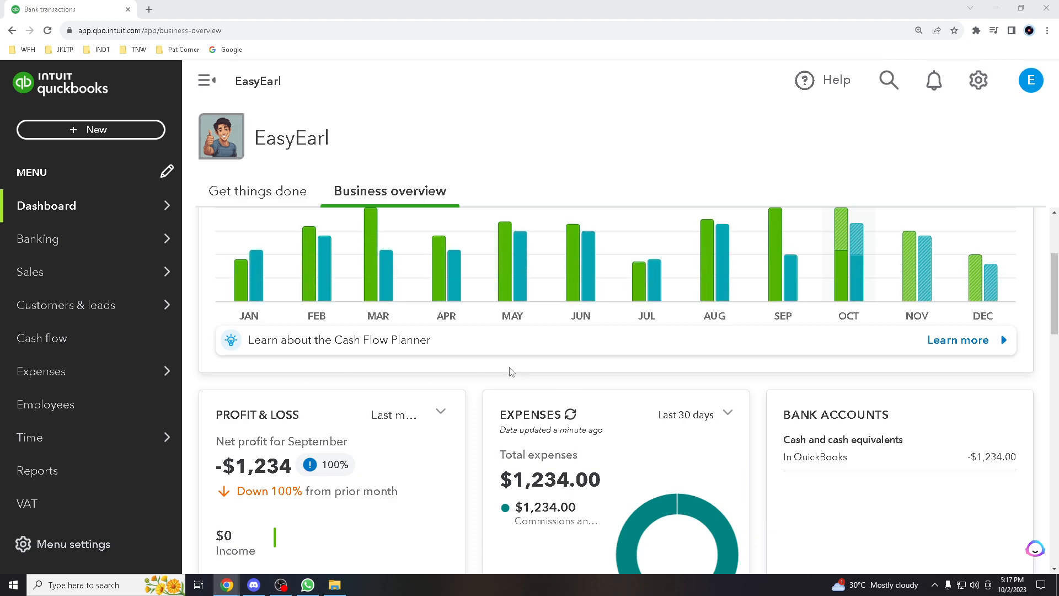
- Scroll down through the starting page to browse its content
scroll("down", 3)
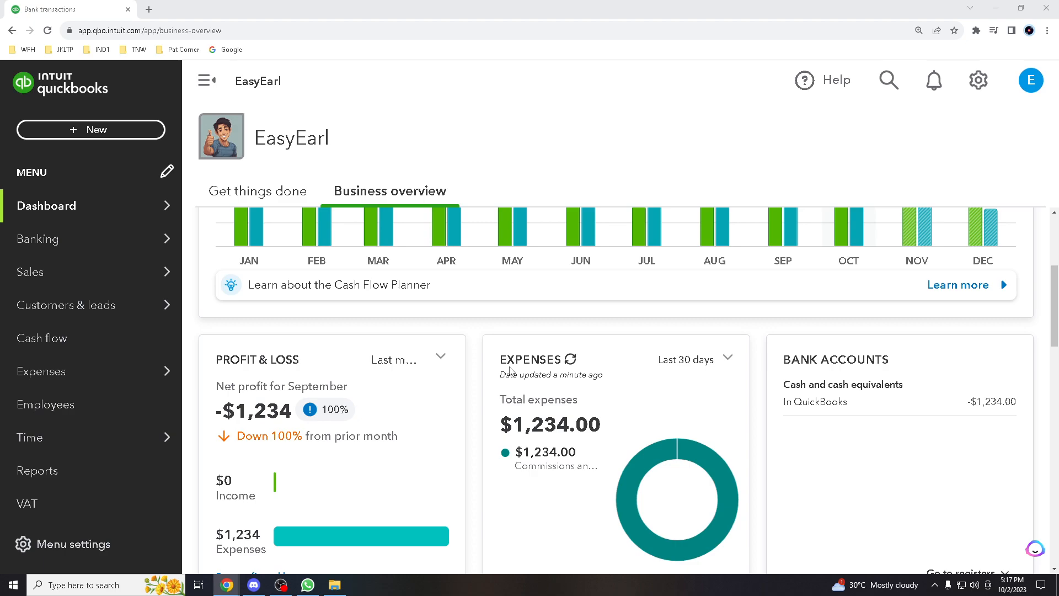
scroll("down", 3)
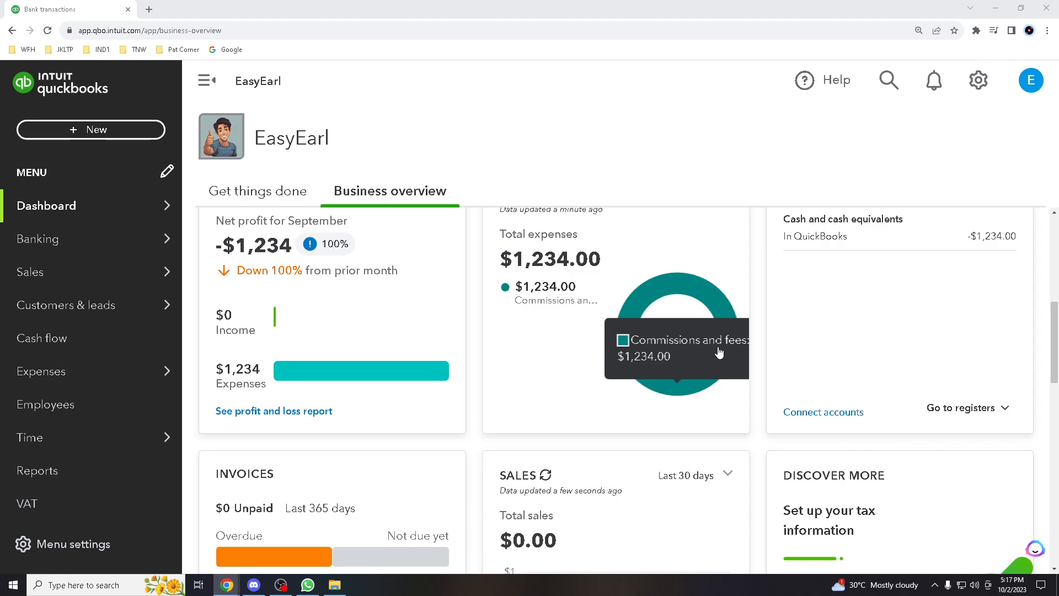
mouse_move(776, 347)
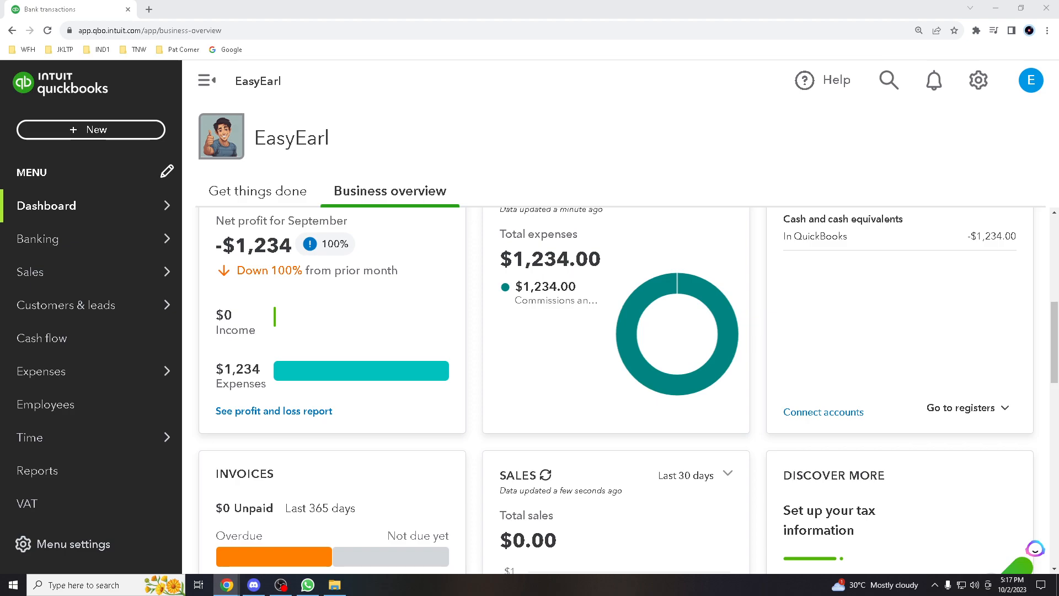
mouse_move(885, 260)
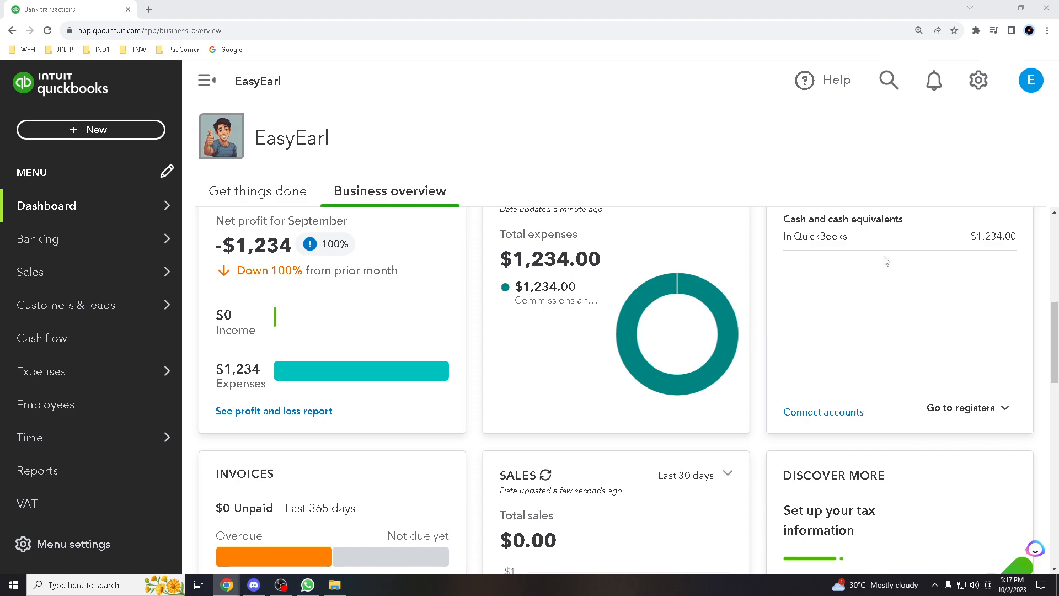
mouse_move(768, 279)
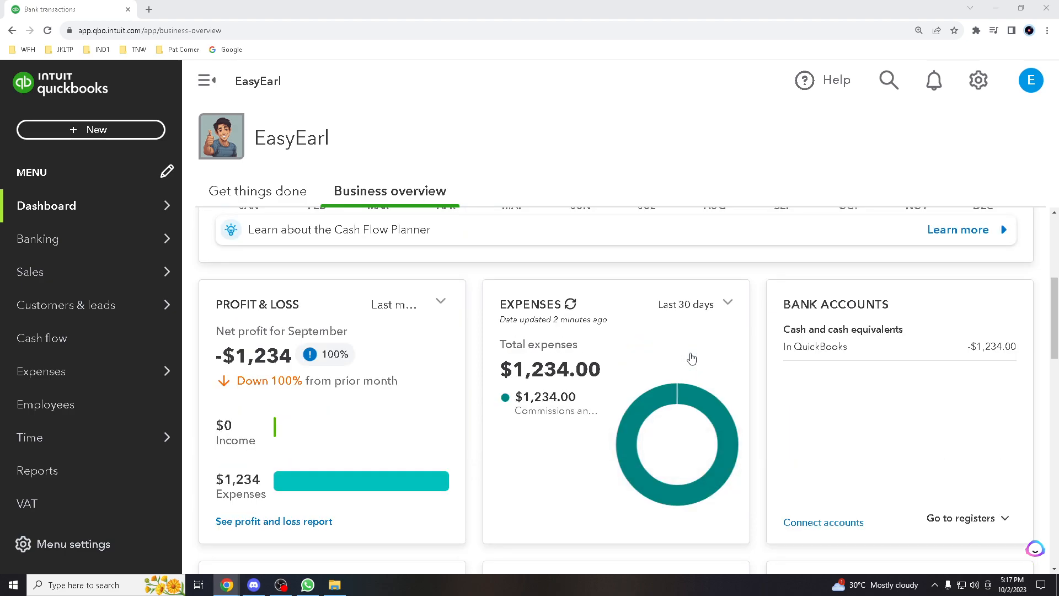
mouse_move(681, 356)
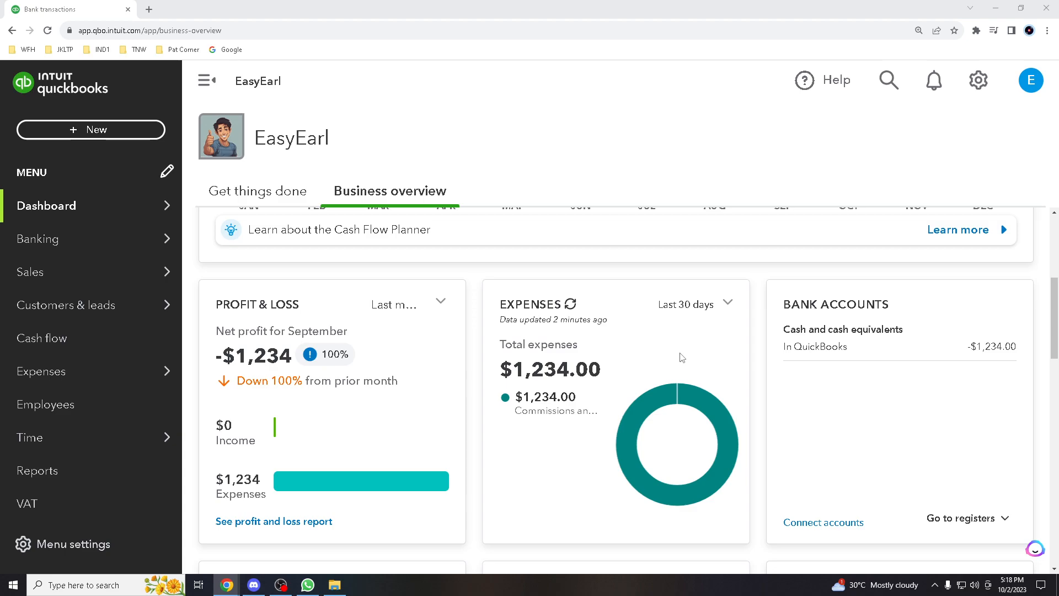
mouse_move(641, 406)
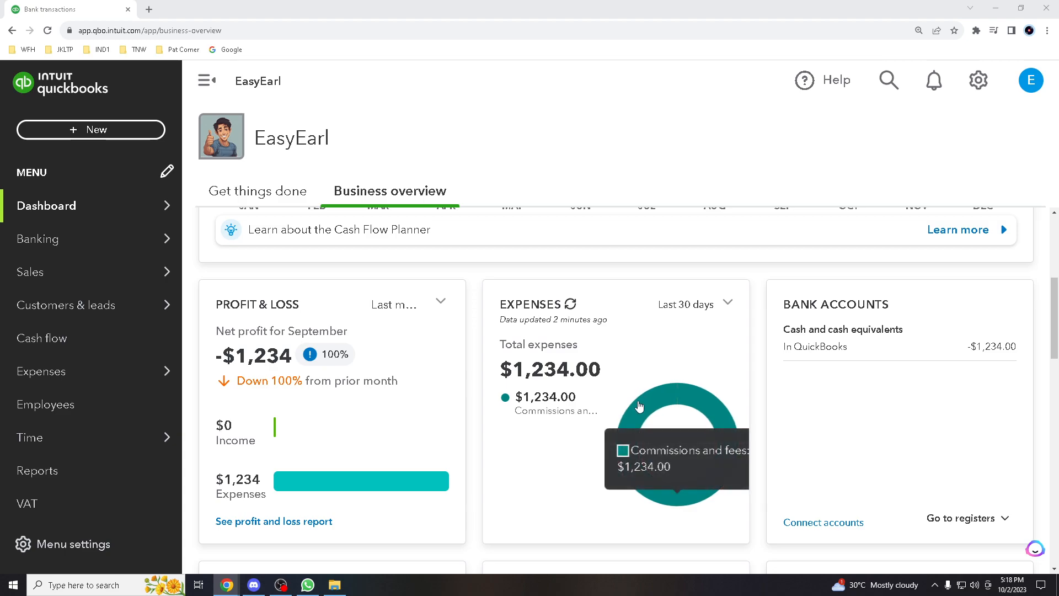
mouse_move(667, 392)
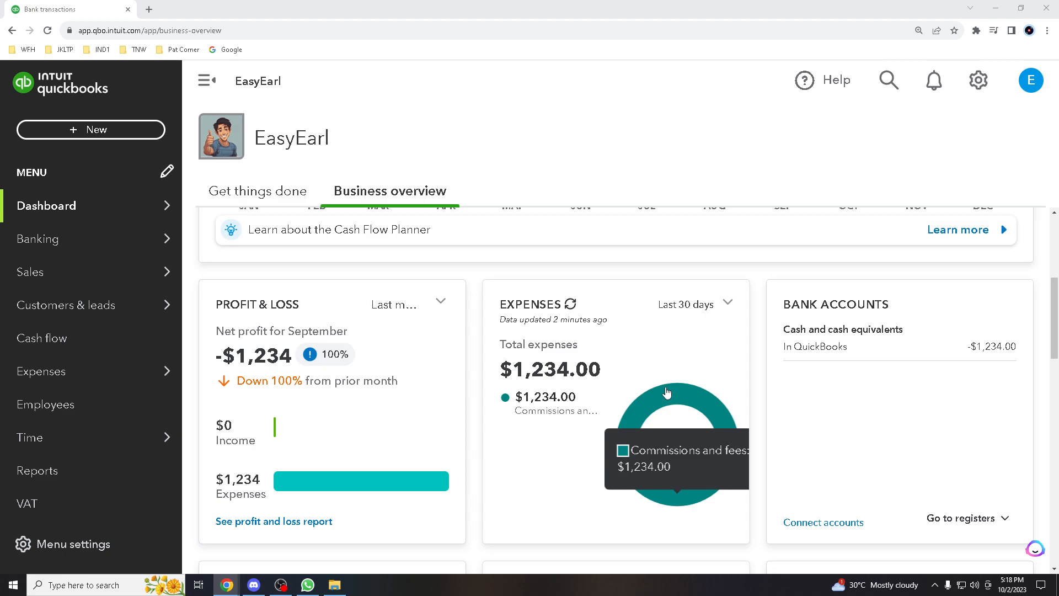
scroll("down", 3)
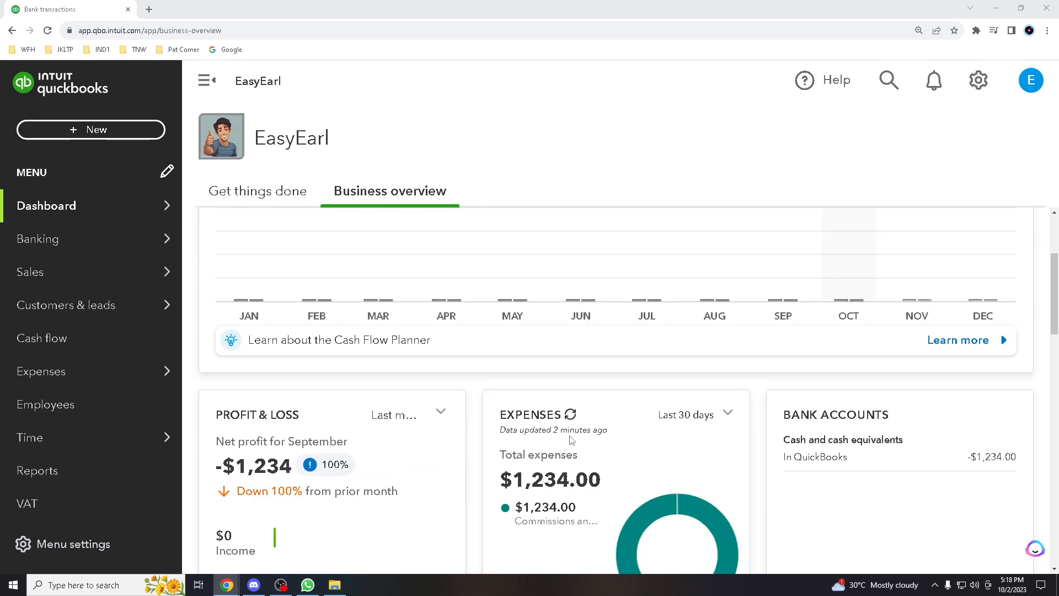
scroll("down", 3)
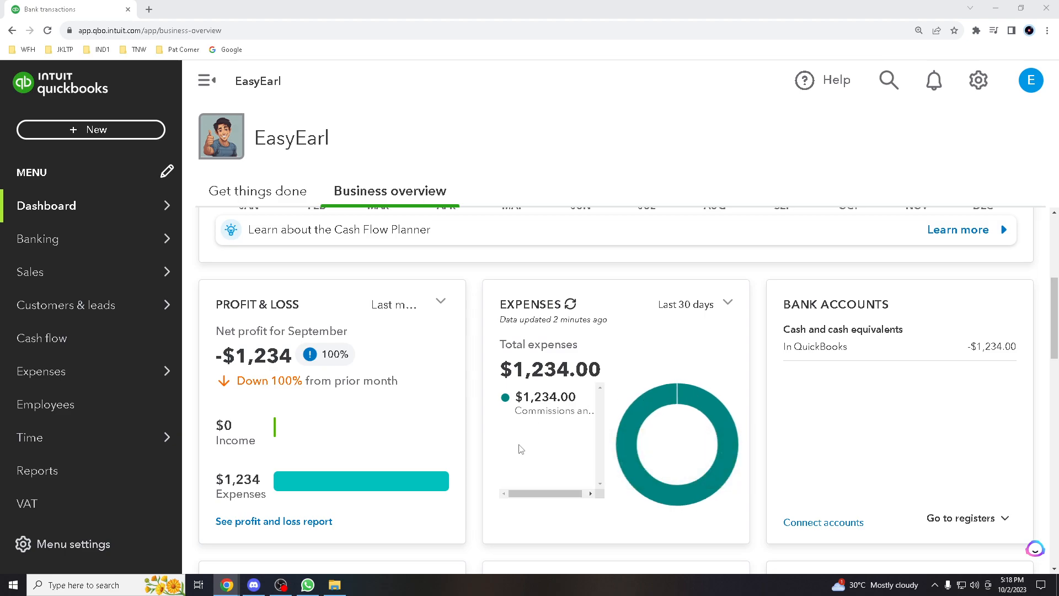
mouse_move(549, 439)
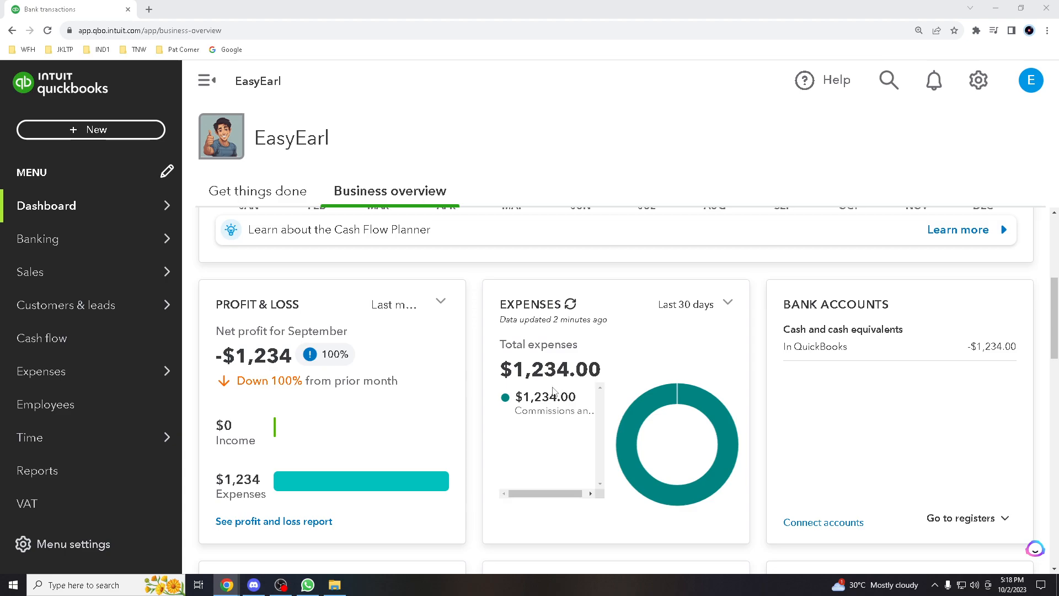
scroll("down", 3)
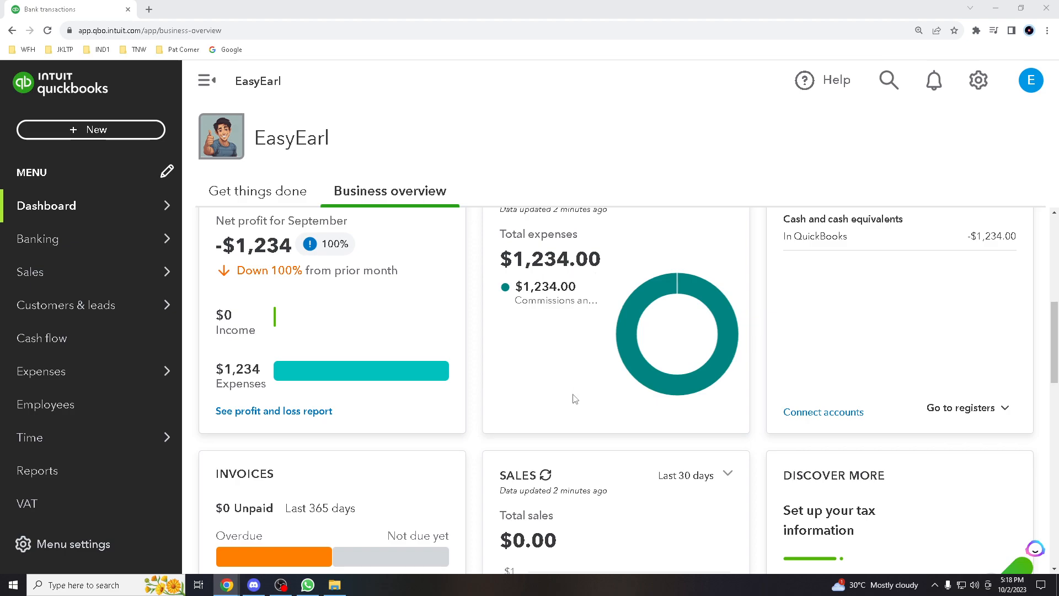
mouse_move(574, 393)
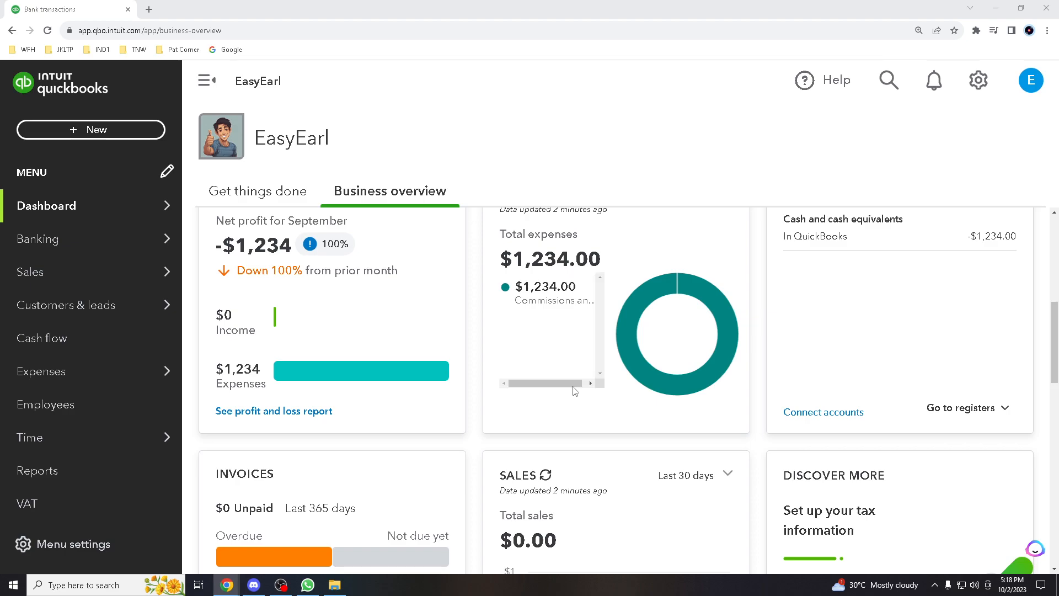
scroll("down", 3)
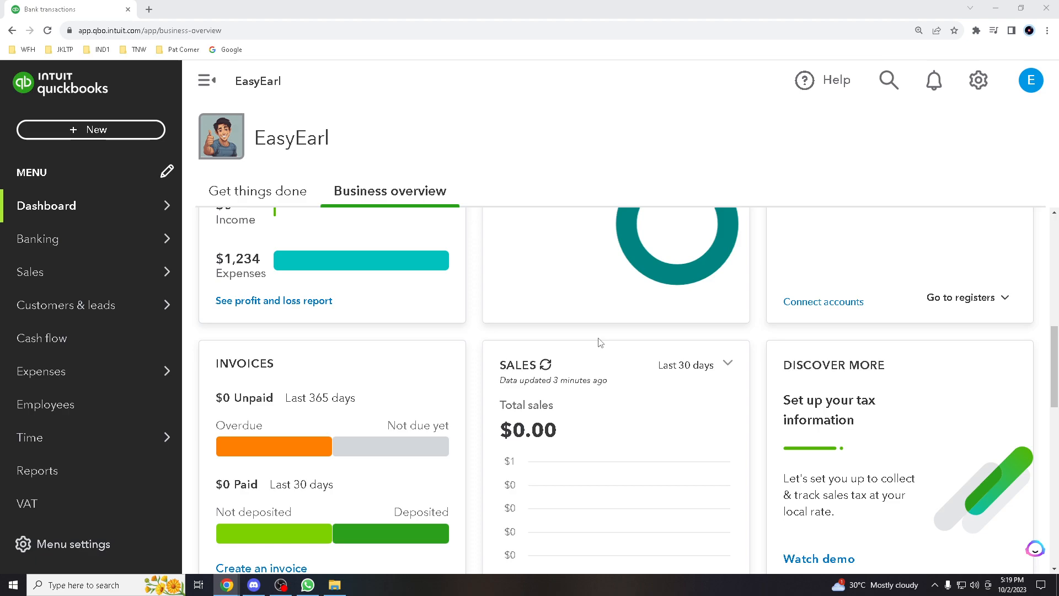
mouse_move(546, 333)
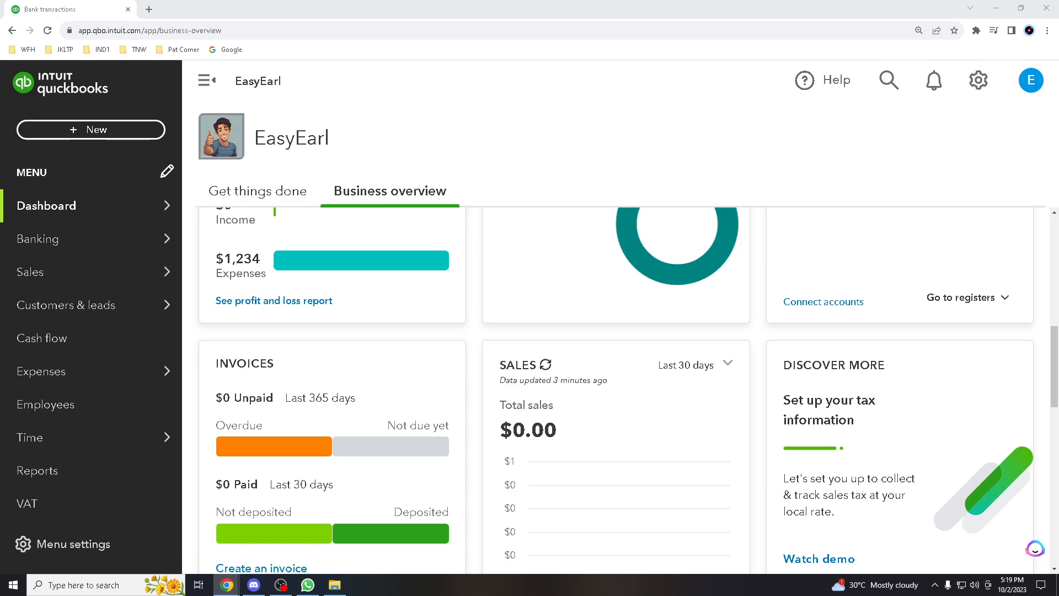
mouse_move(718, 333)
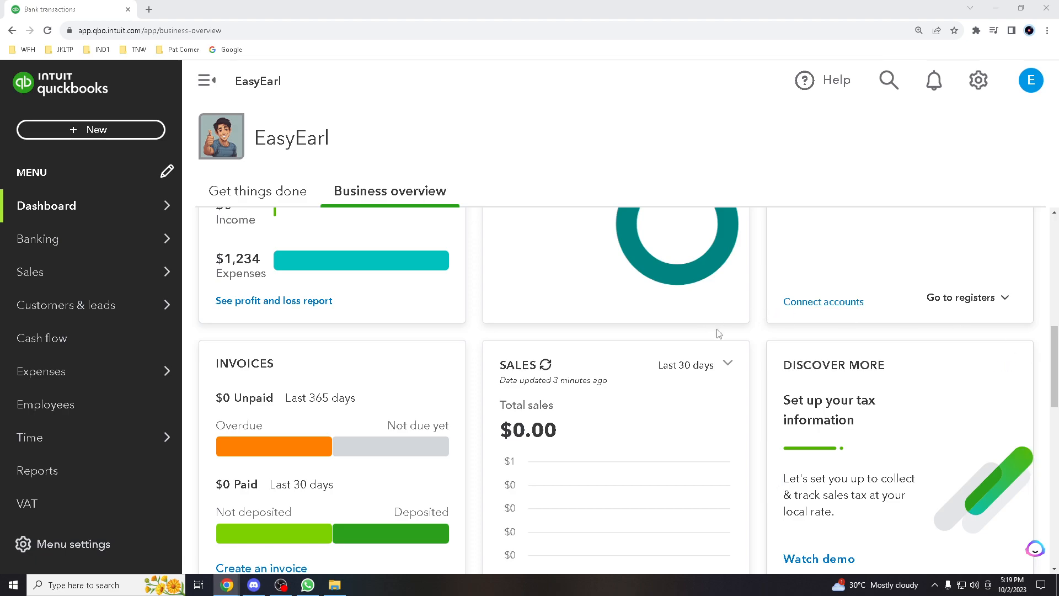
mouse_move(701, 365)
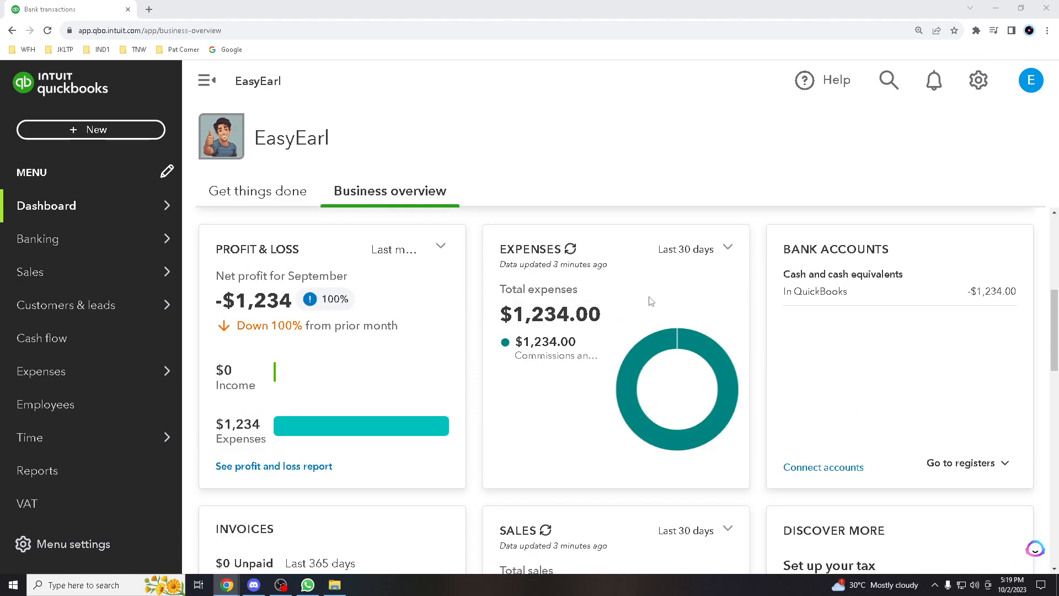
mouse_move(38, 239)
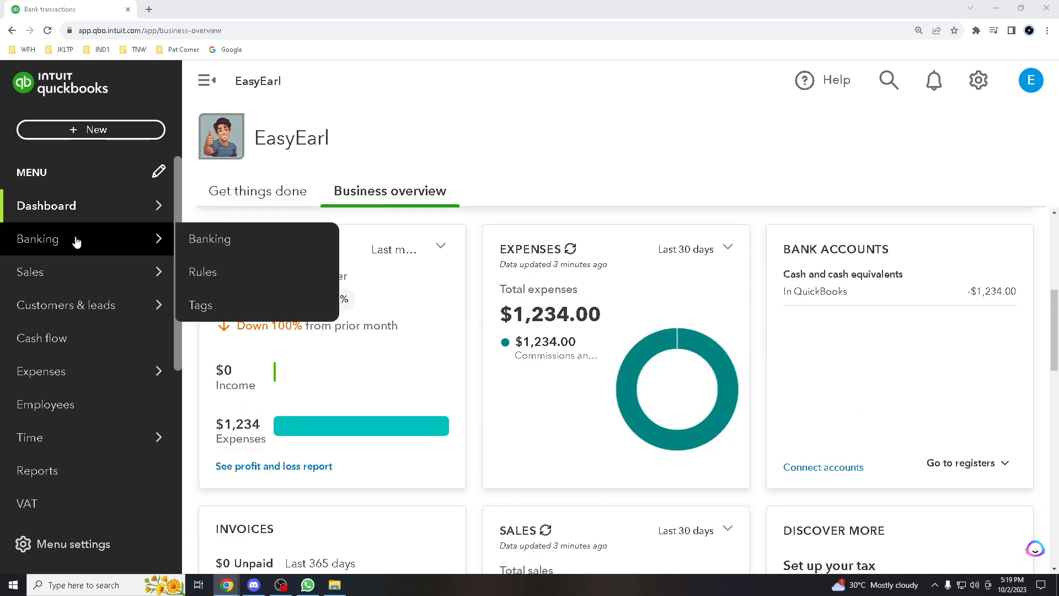
- Open the Banking page and scroll through the bank transactions
left_click(209, 238)
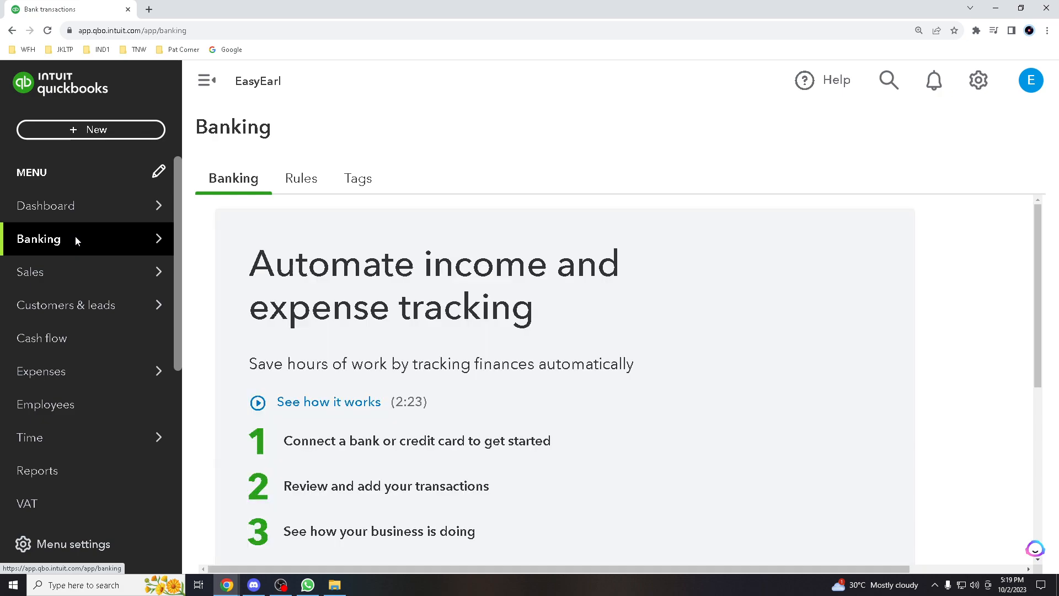
mouse_move(79, 241)
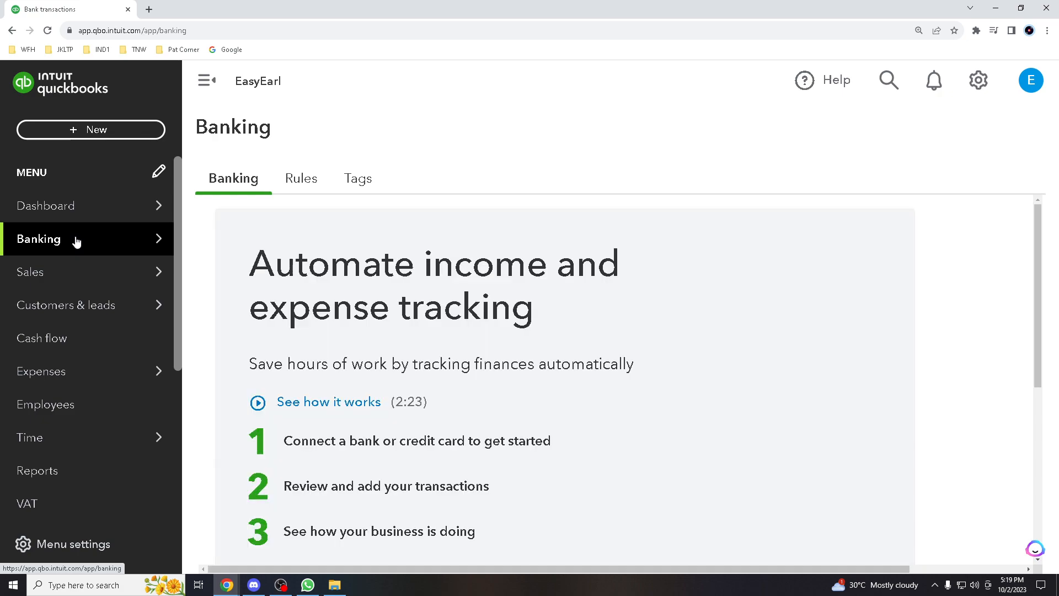
mouse_move(89, 239)
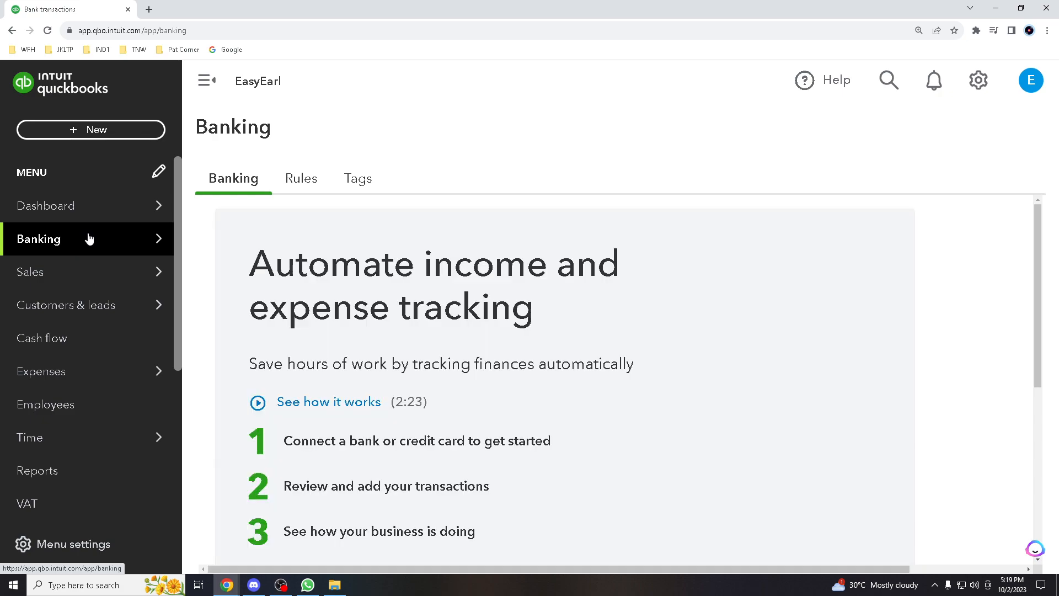
mouse_move(459, 181)
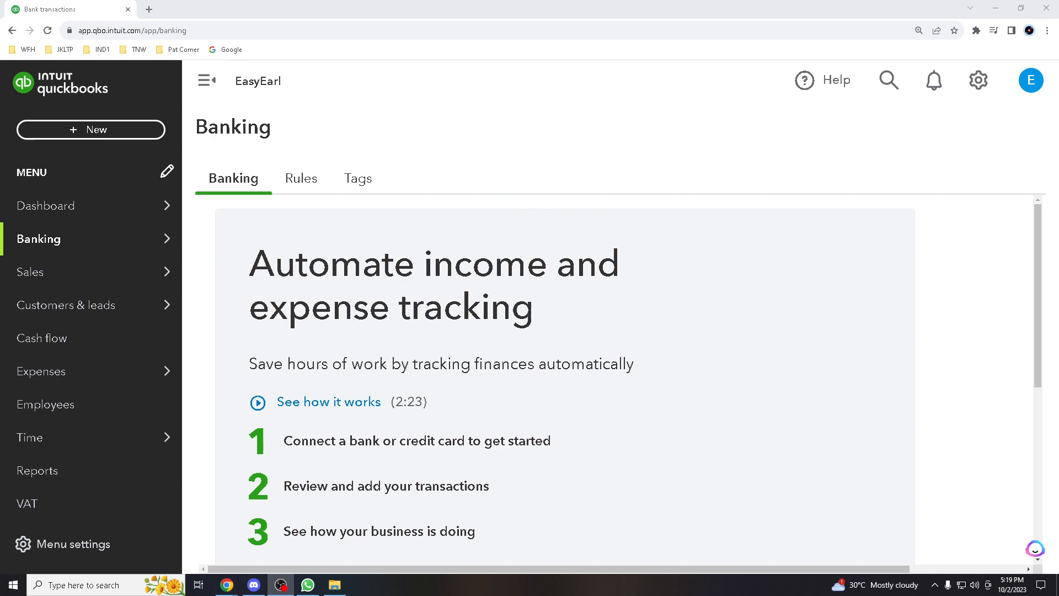
mouse_move(939, 257)
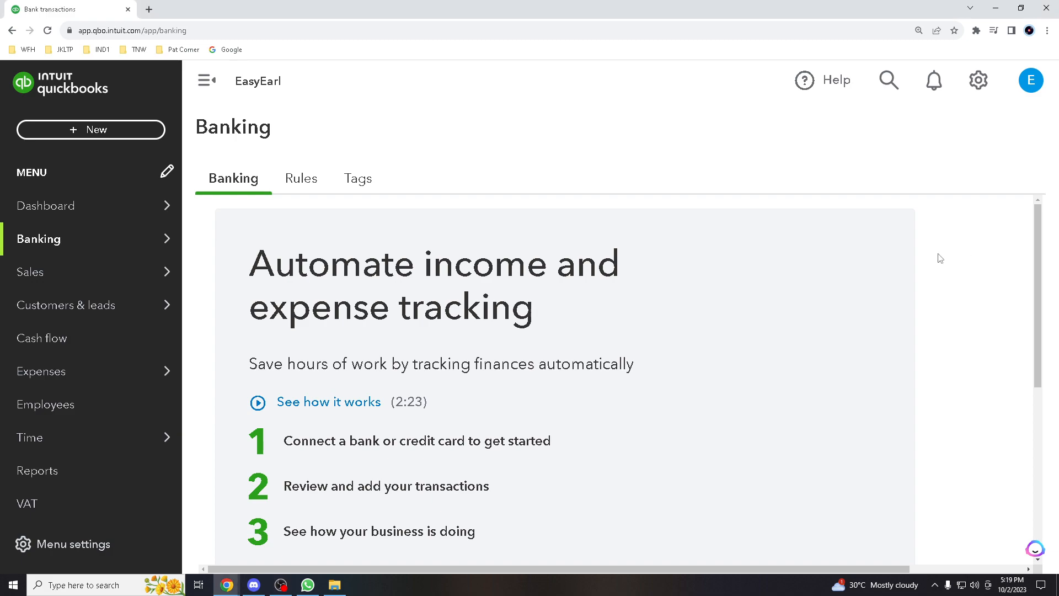
mouse_move(637, 248)
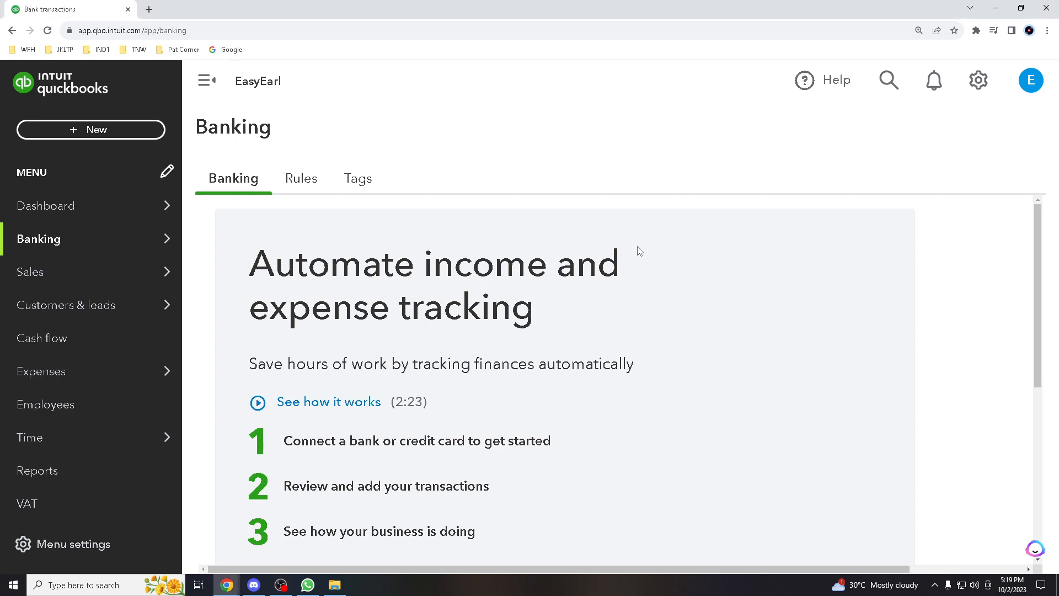
mouse_move(654, 211)
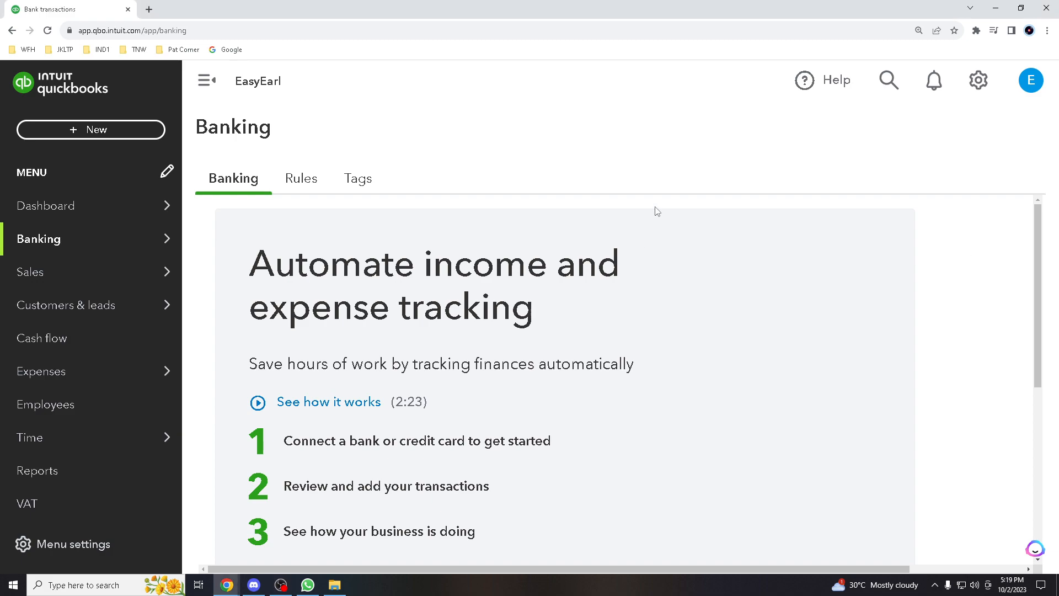
mouse_move(719, 204)
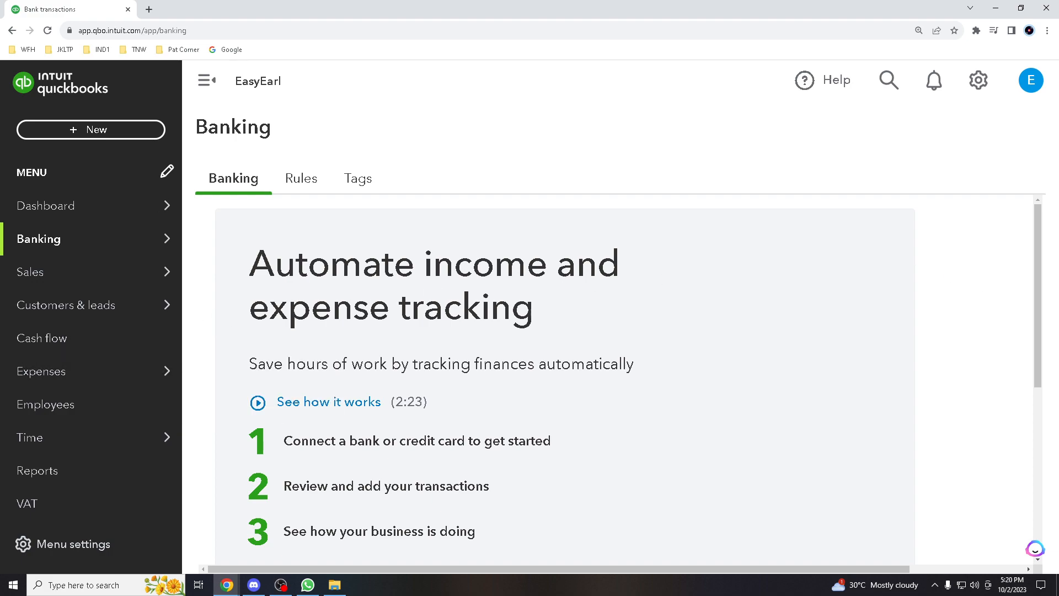
mouse_move(213, 270)
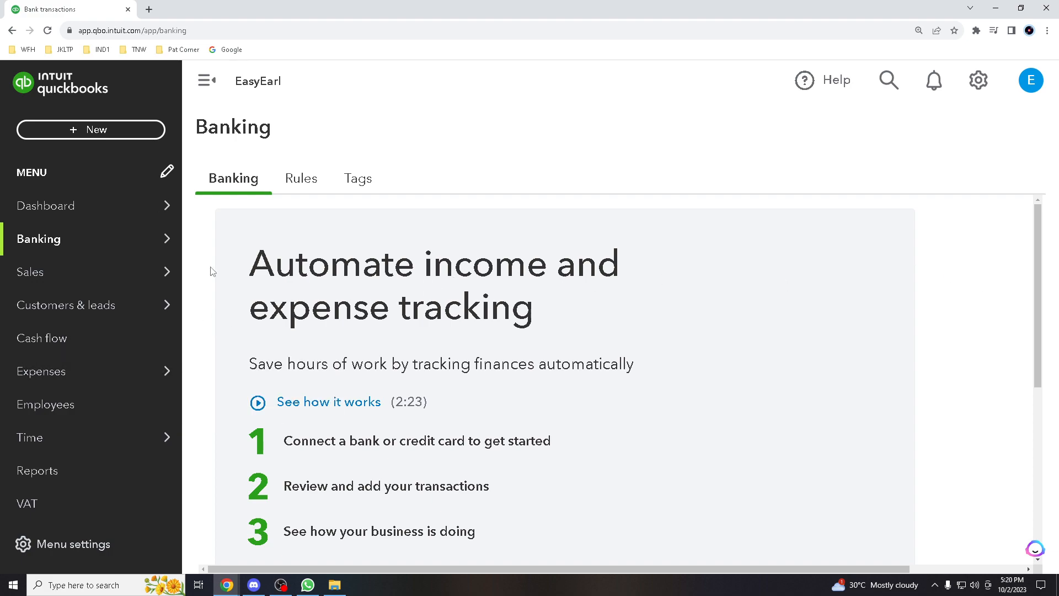
mouse_move(732, 368)
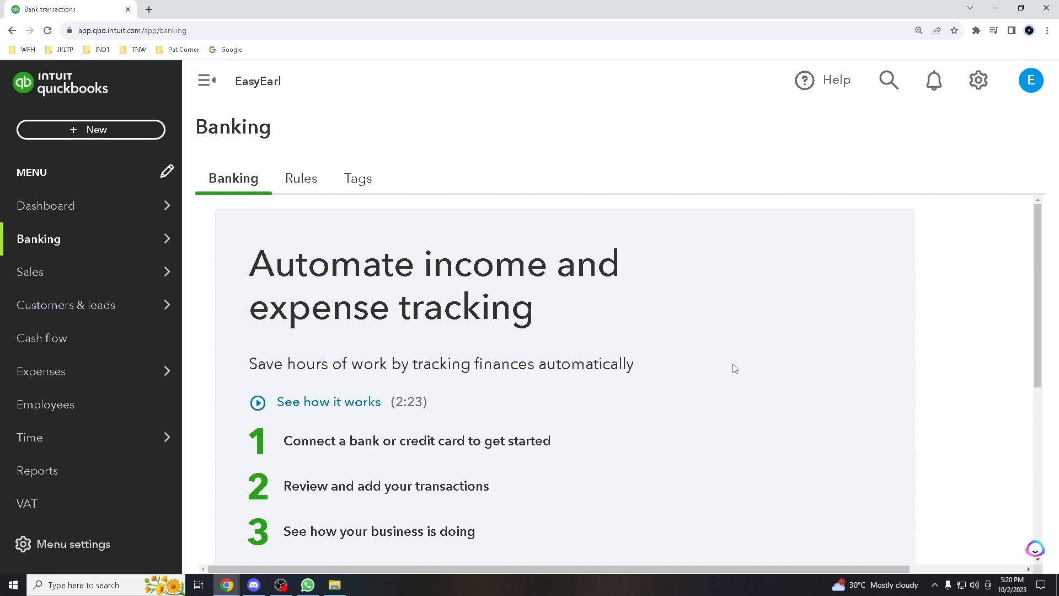
scroll("down", 3)
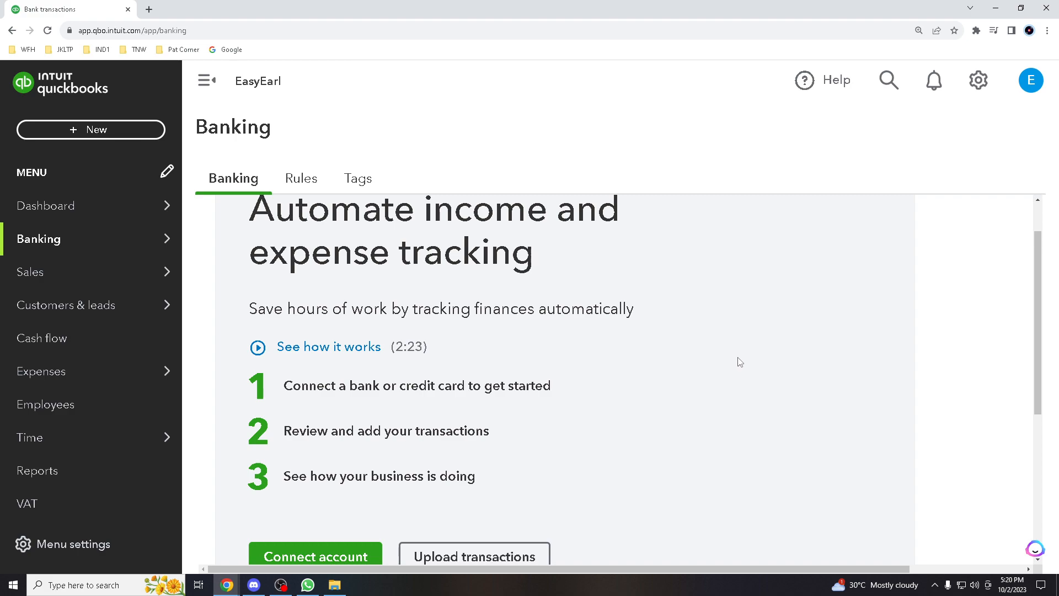
mouse_move(724, 354)
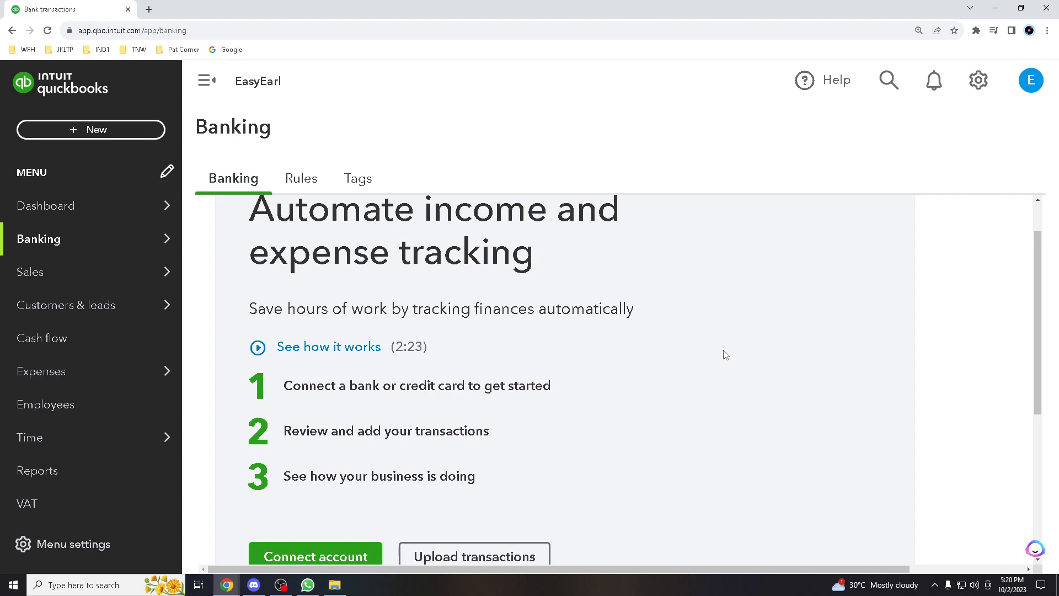
mouse_move(736, 342)
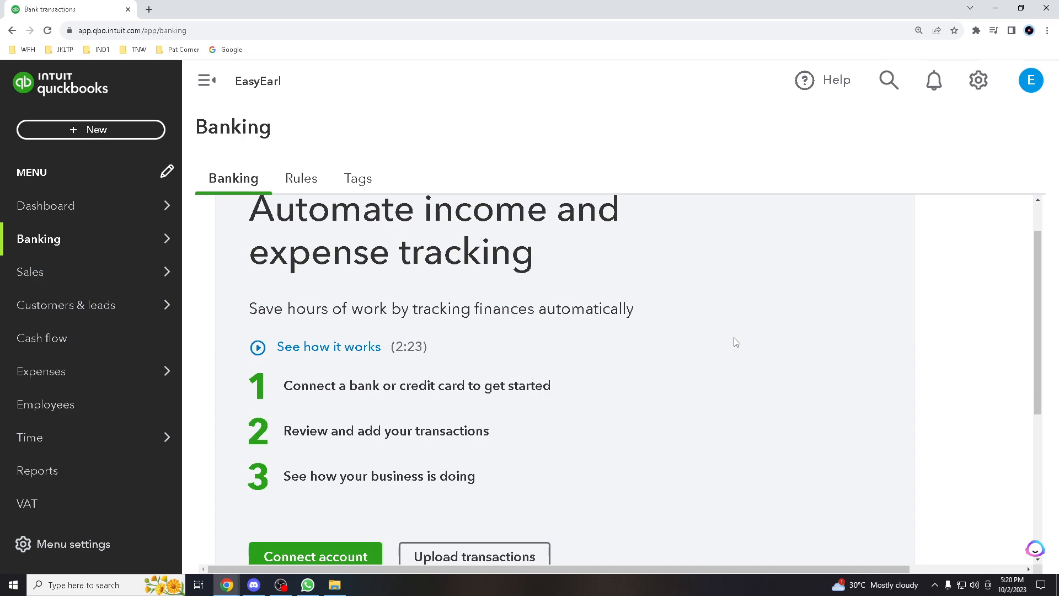
scroll("down", 3)
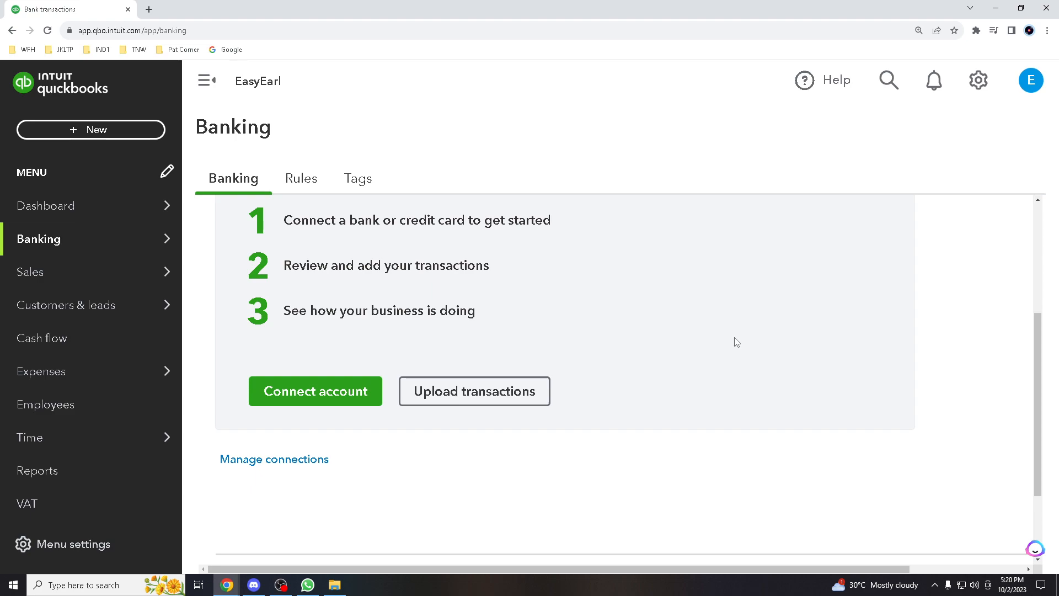
mouse_move(694, 319)
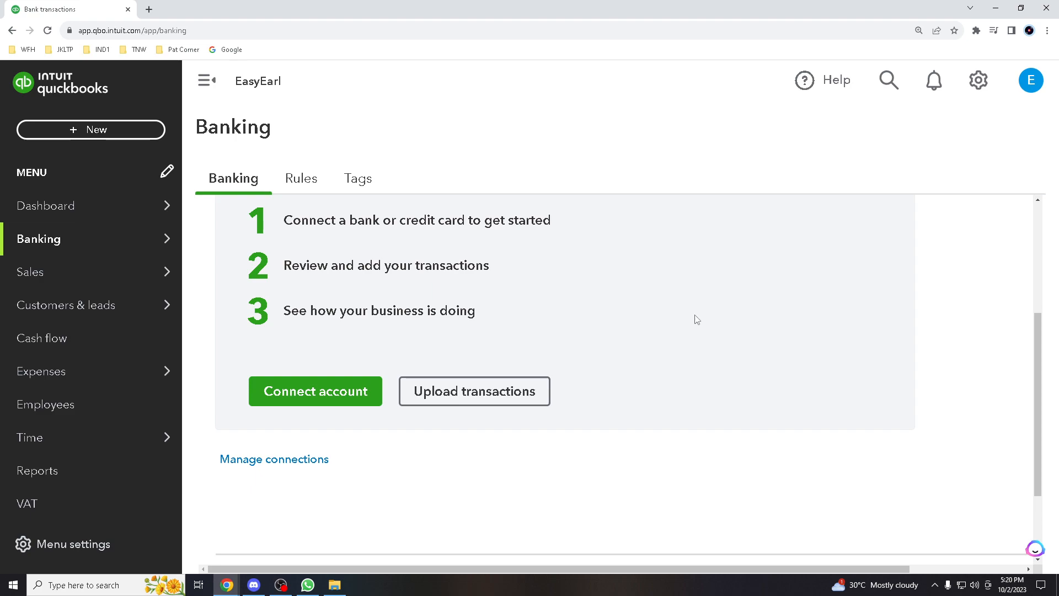
scroll("down", 3)
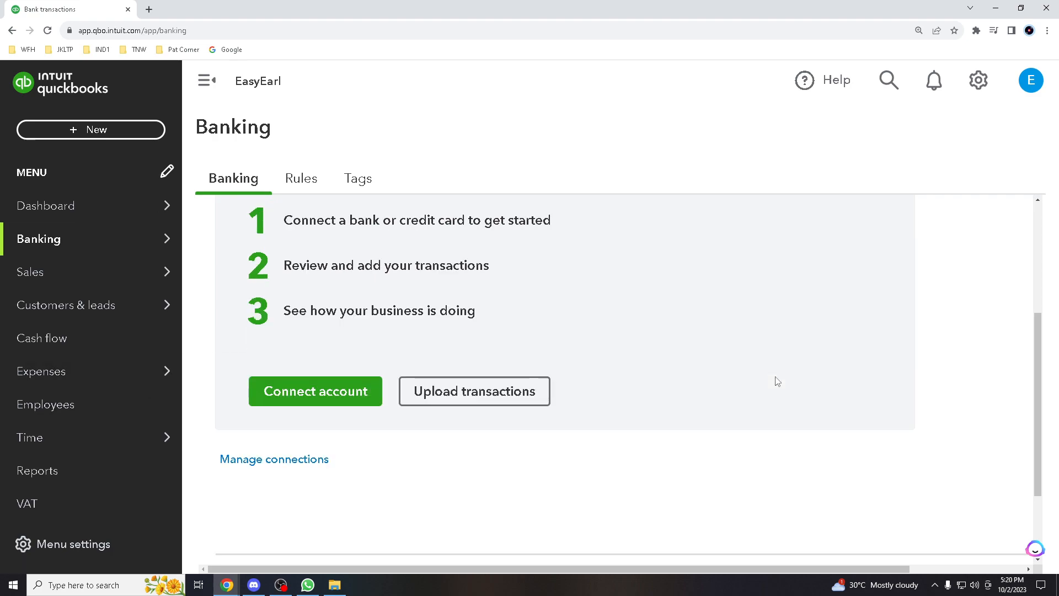
mouse_move(797, 383)
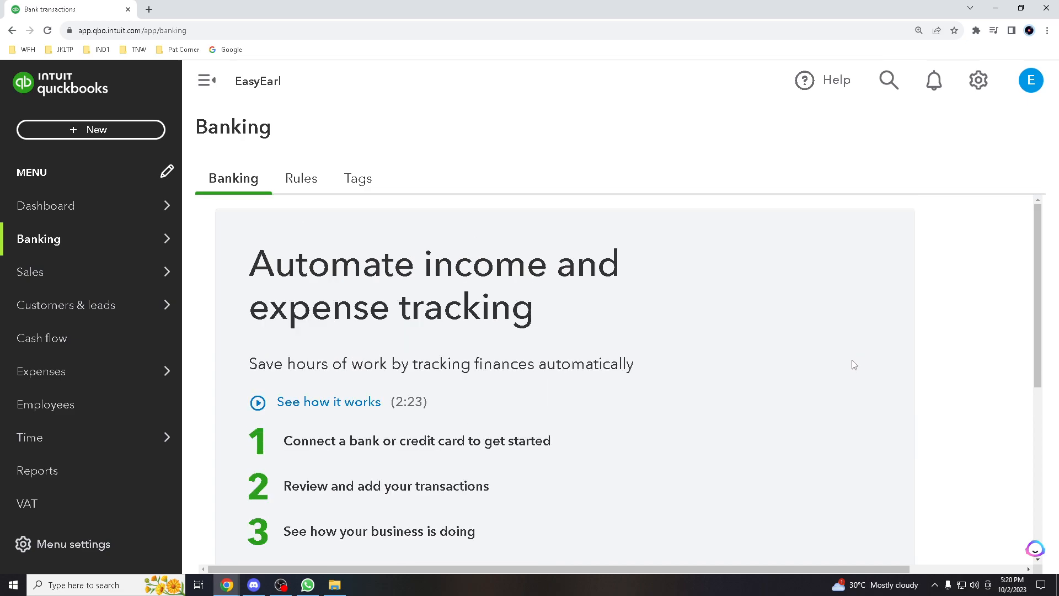
mouse_move(864, 362)
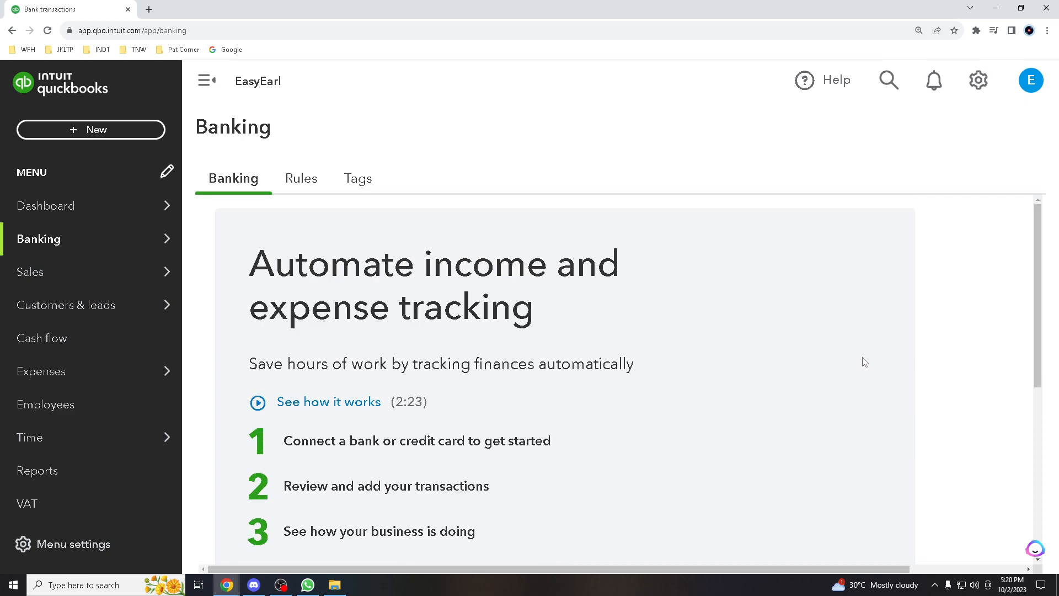
mouse_move(860, 363)
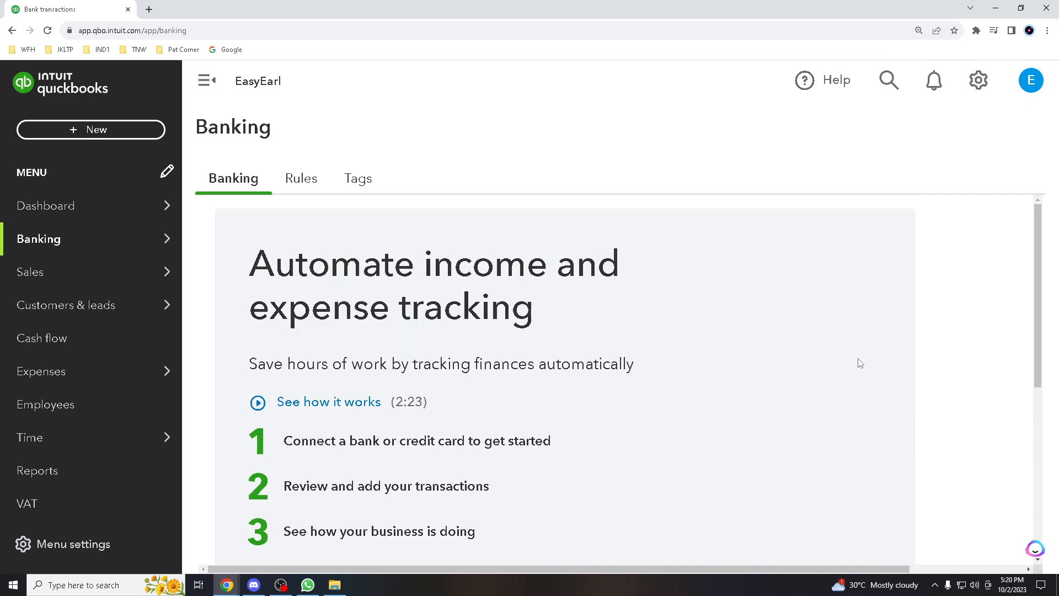
mouse_move(821, 382)
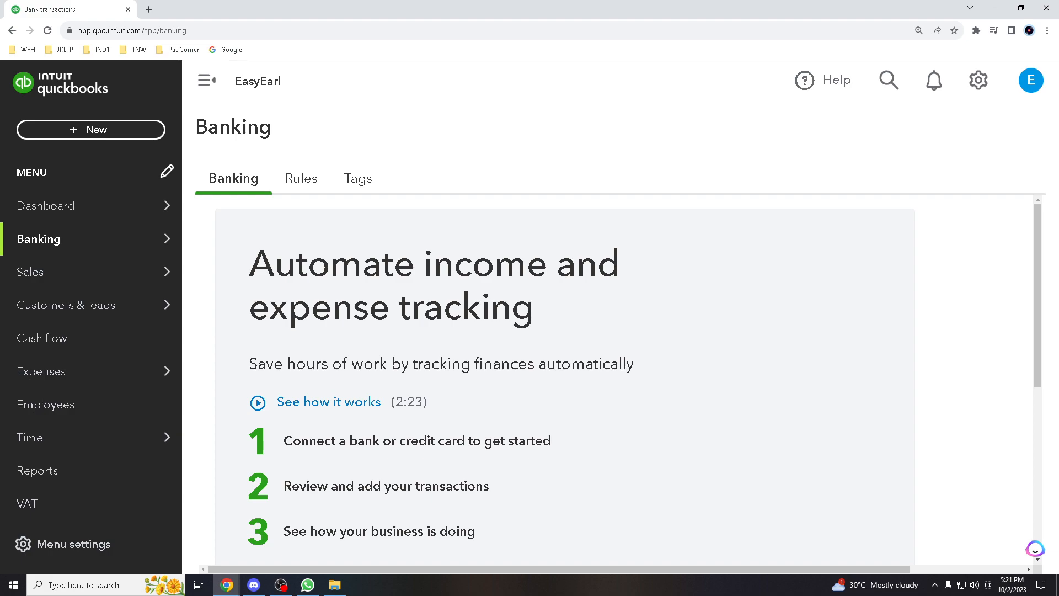
mouse_move(711, 294)
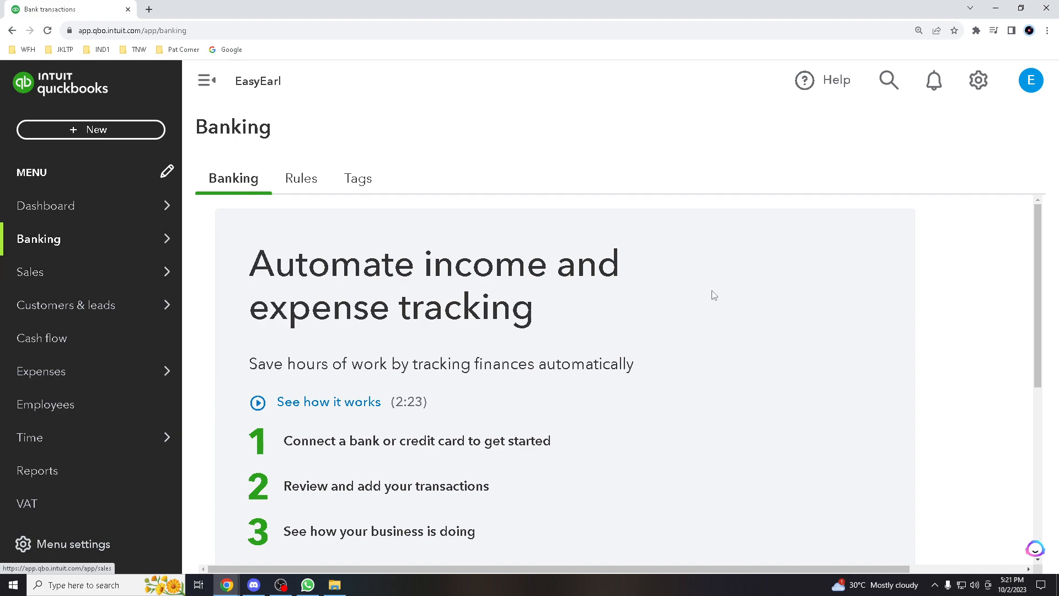
mouse_move(712, 276)
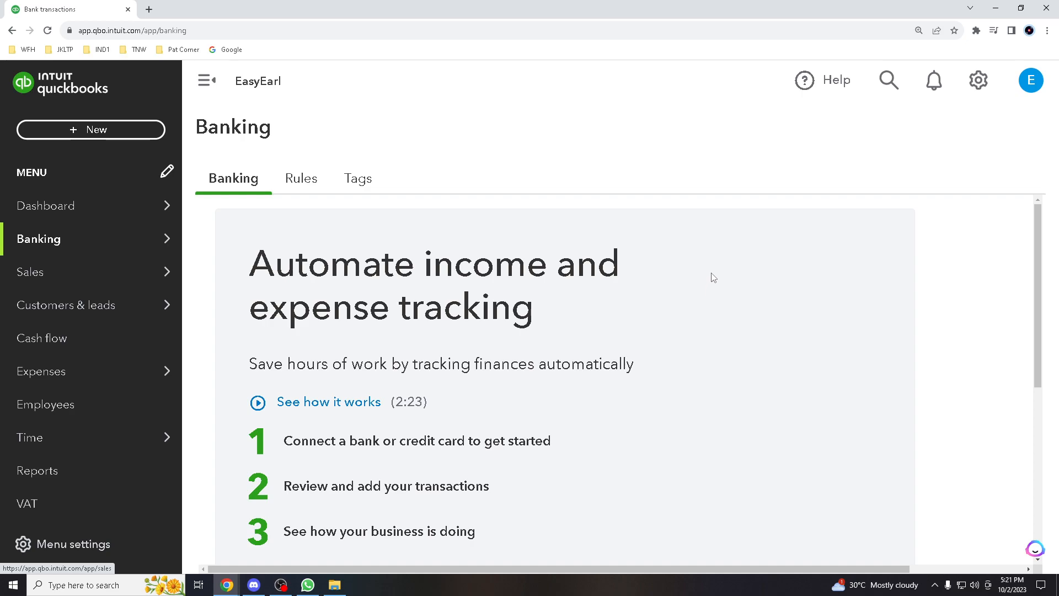
mouse_move(717, 296)
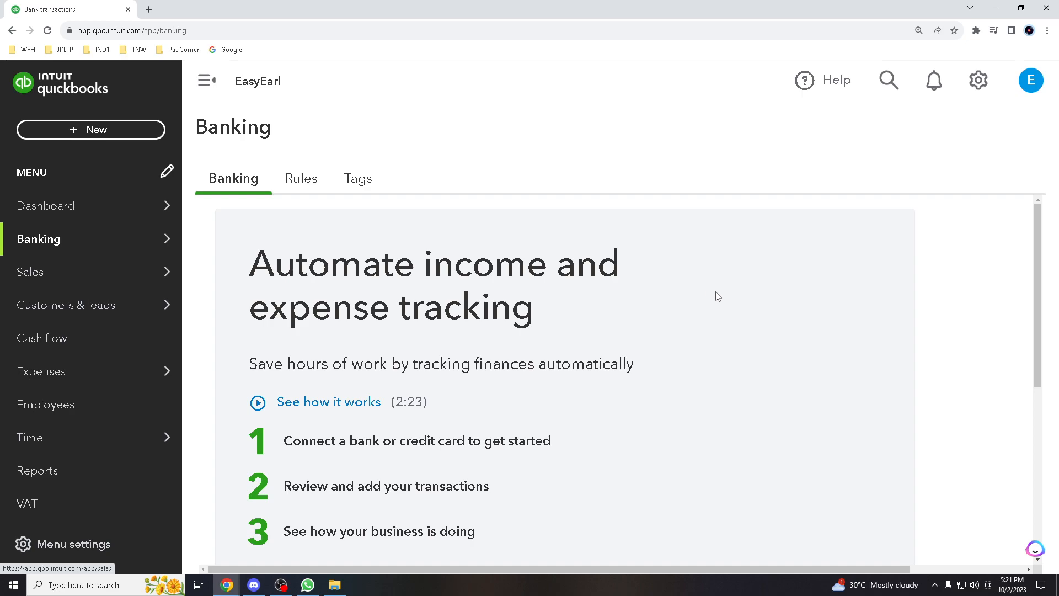
scroll("down", 3)
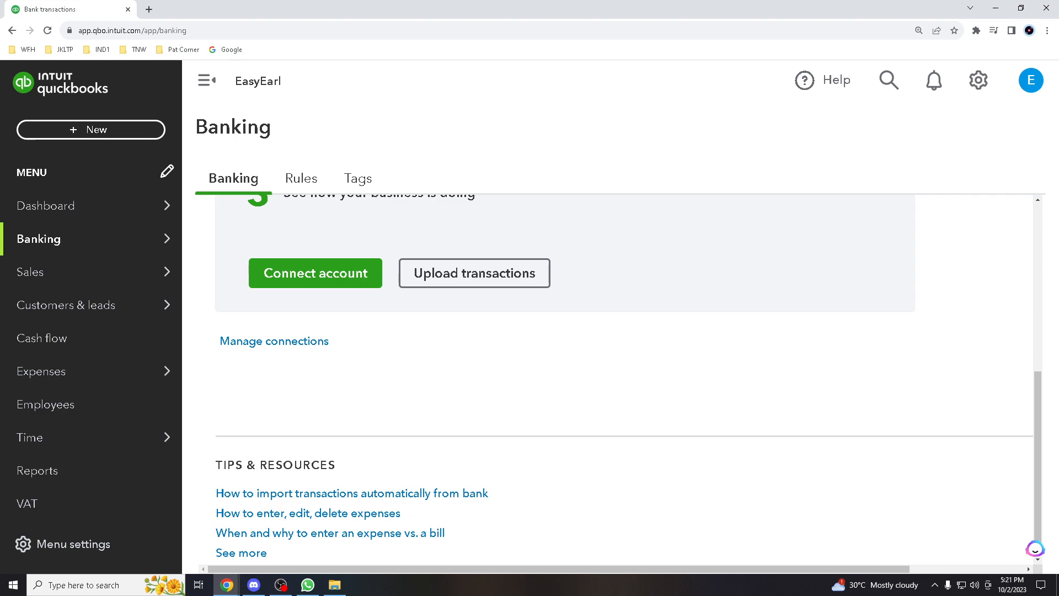
mouse_move(530, 347)
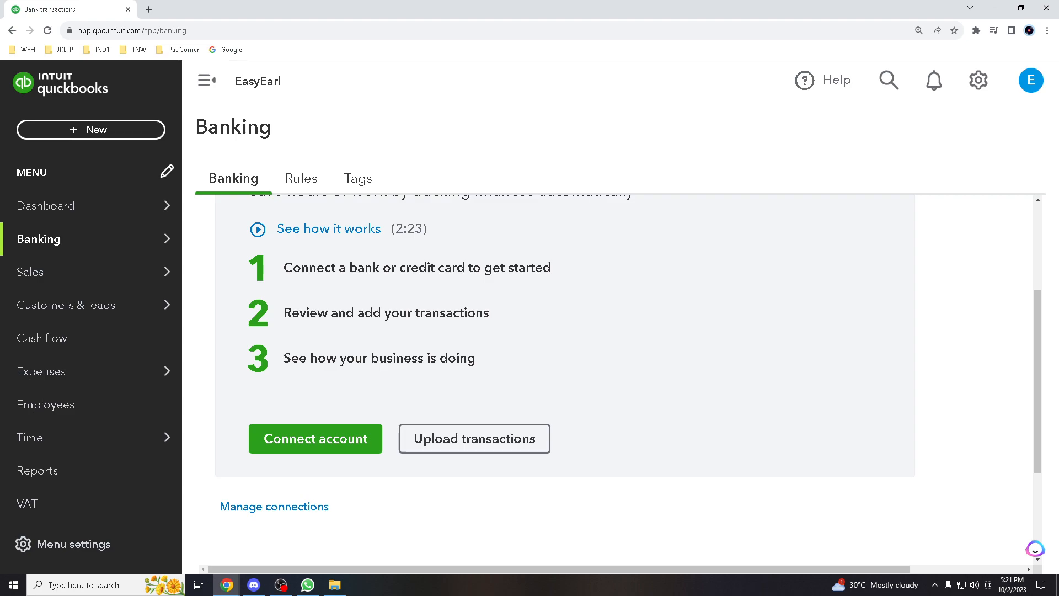
mouse_move(846, 294)
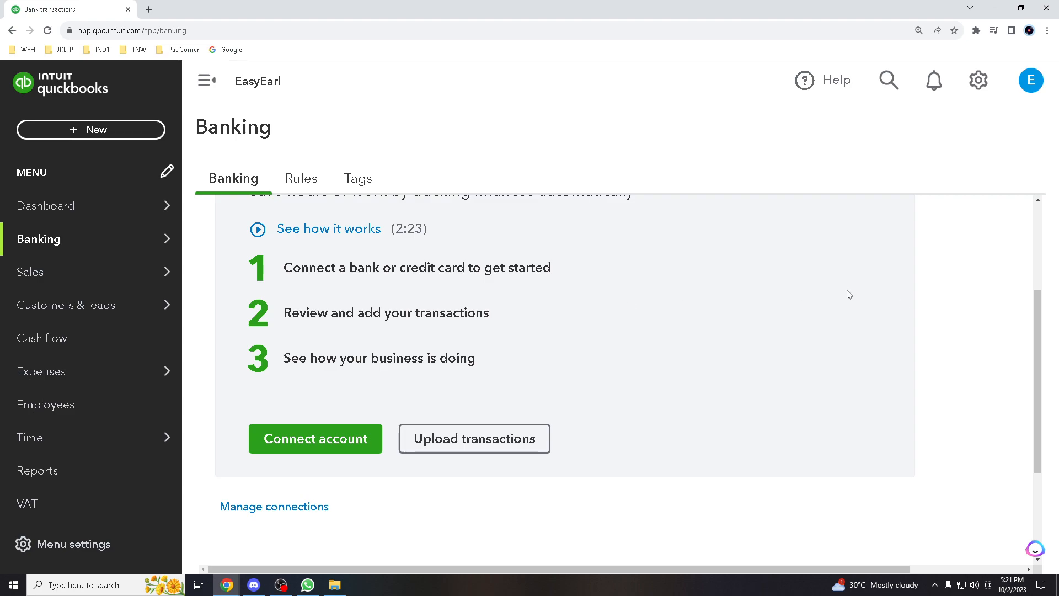
mouse_move(839, 302)
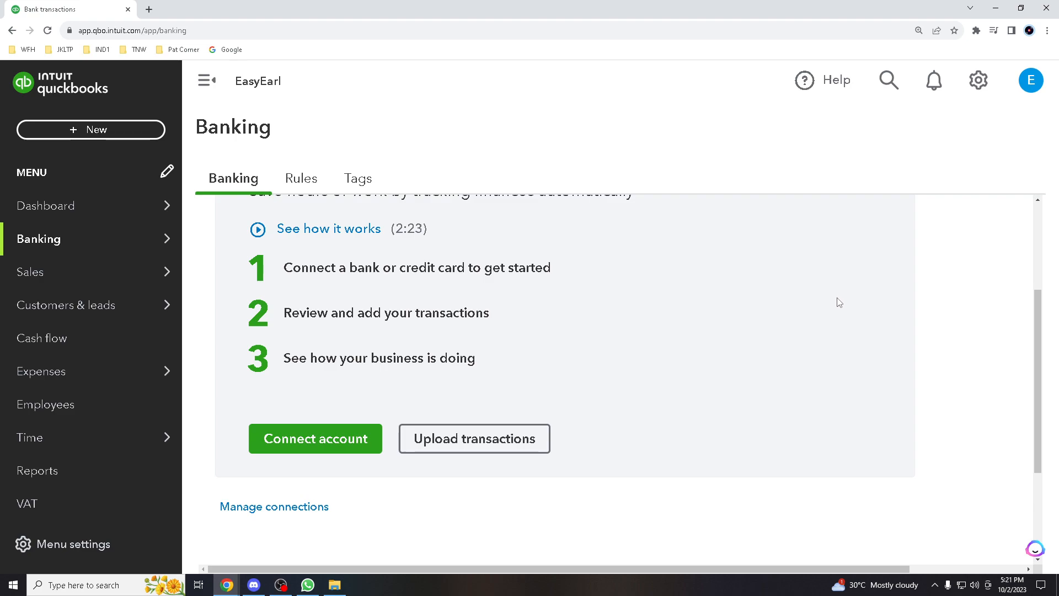
mouse_move(700, 345)
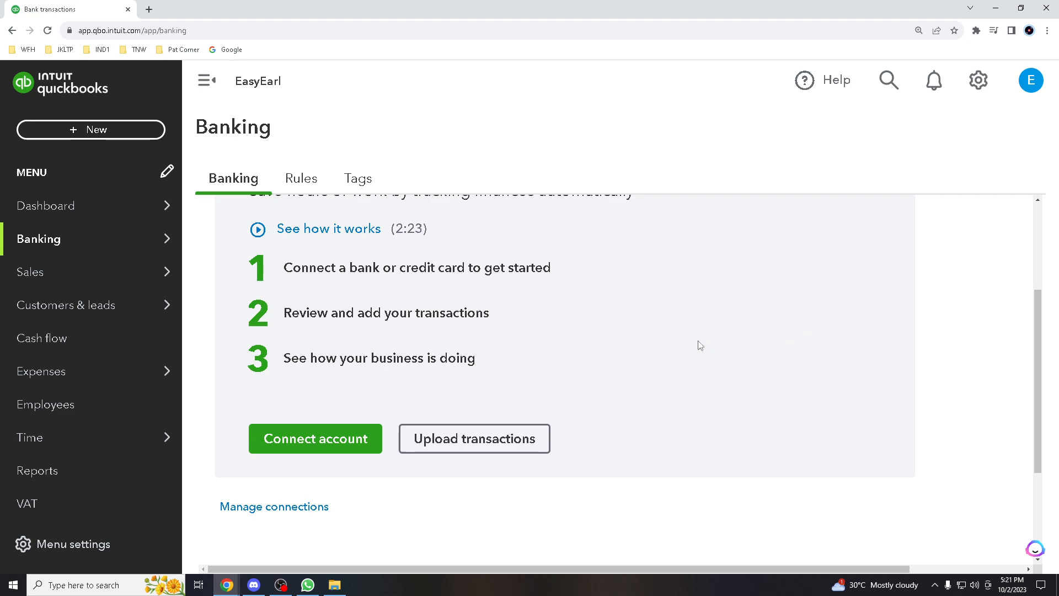
scroll("down", 3)
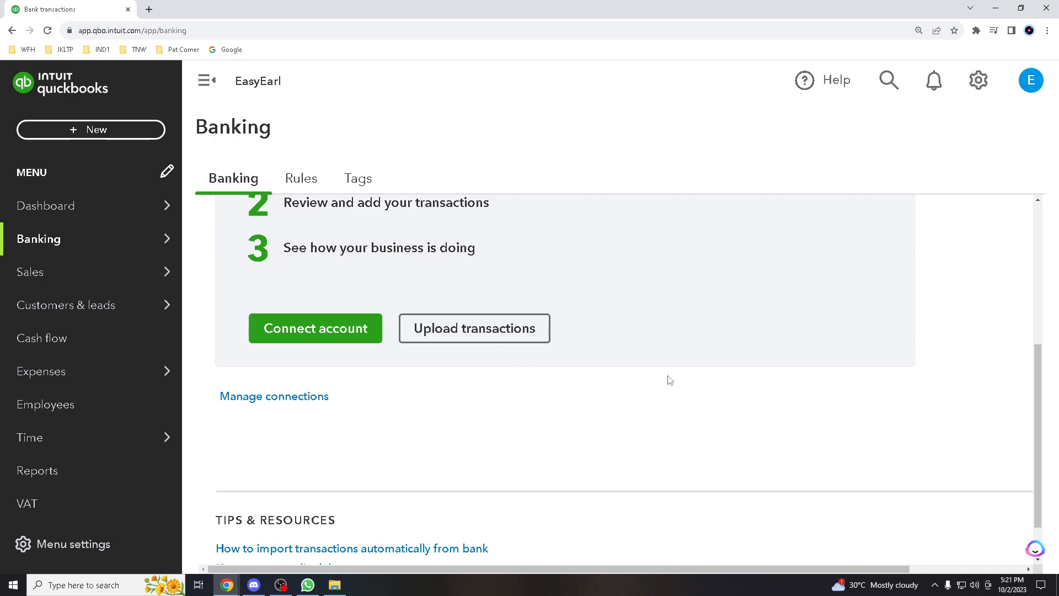
mouse_move(821, 421)
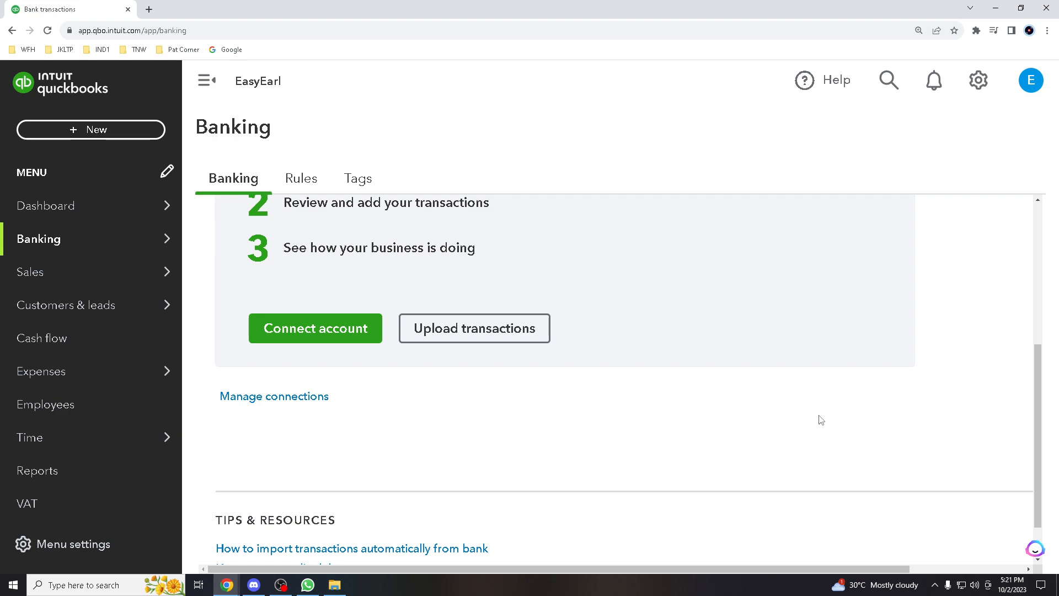
mouse_move(804, 433)
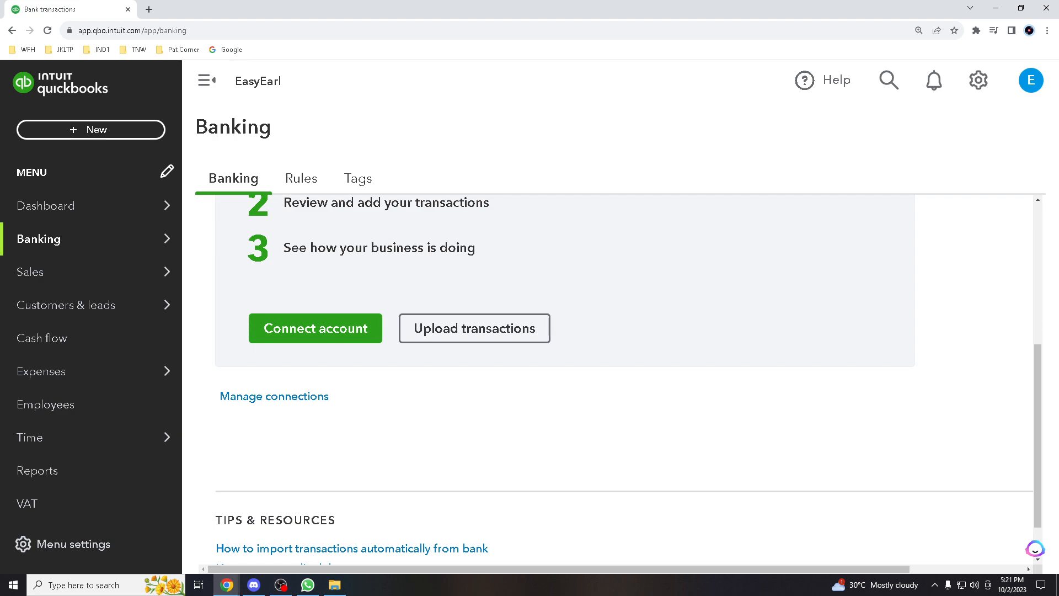
mouse_move(583, 274)
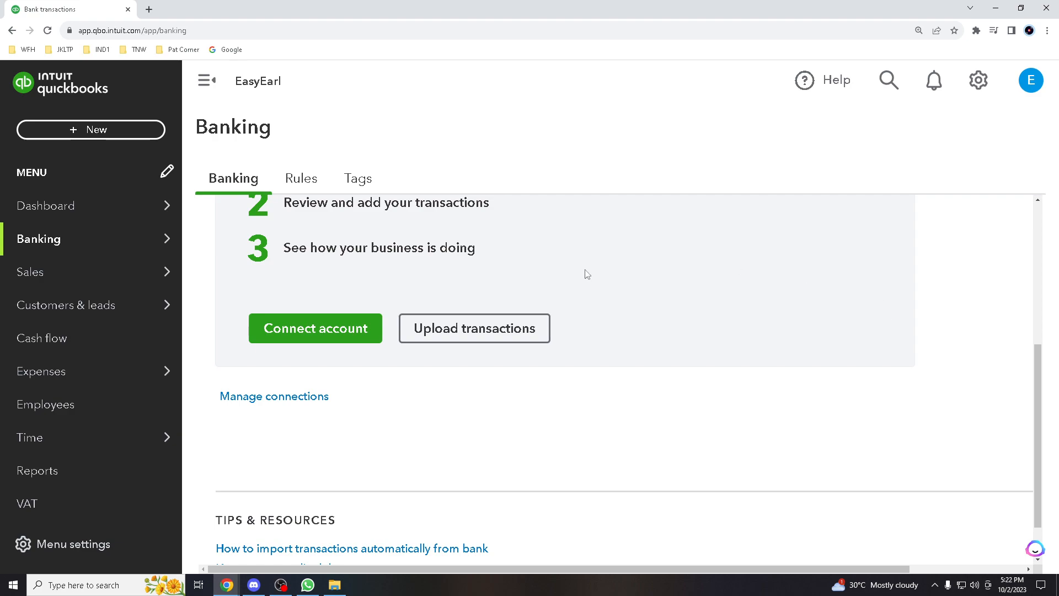
- Return to the Business overview dashboard showing the sample cash flow forecast
scroll("up", 3)
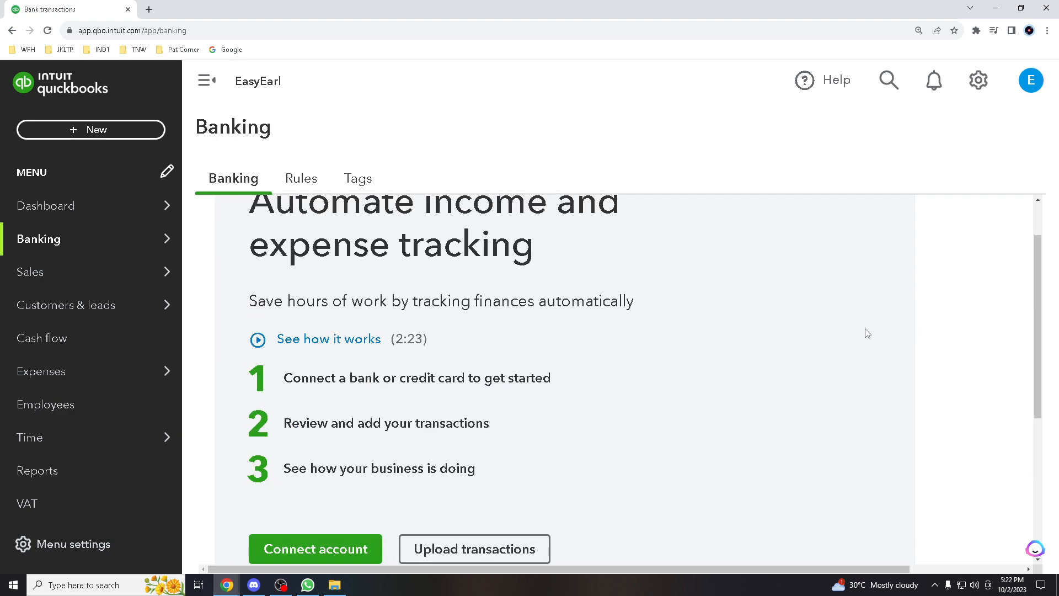
mouse_move(862, 346)
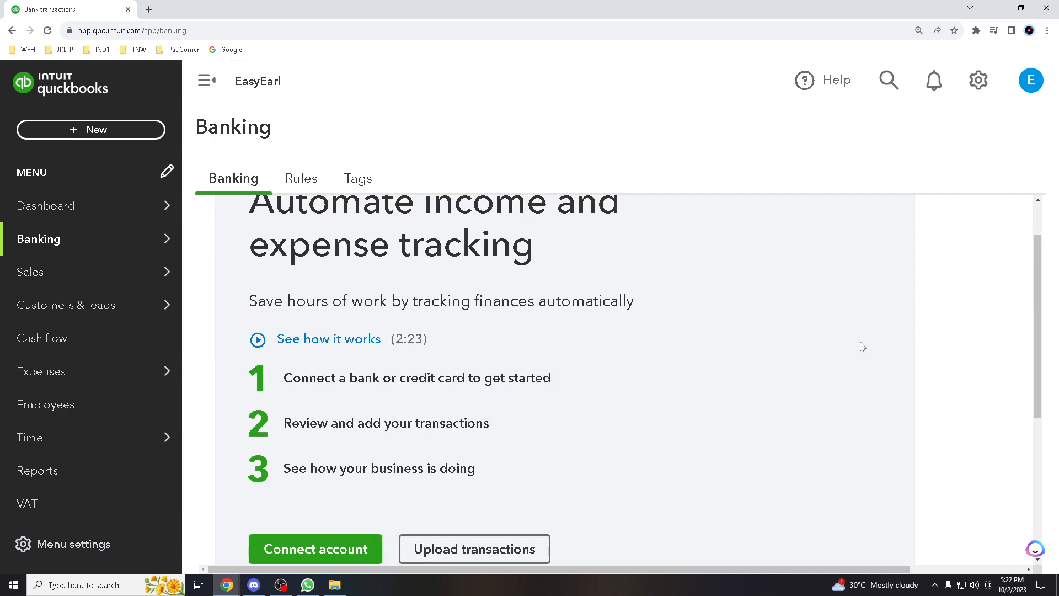
mouse_move(477, 293)
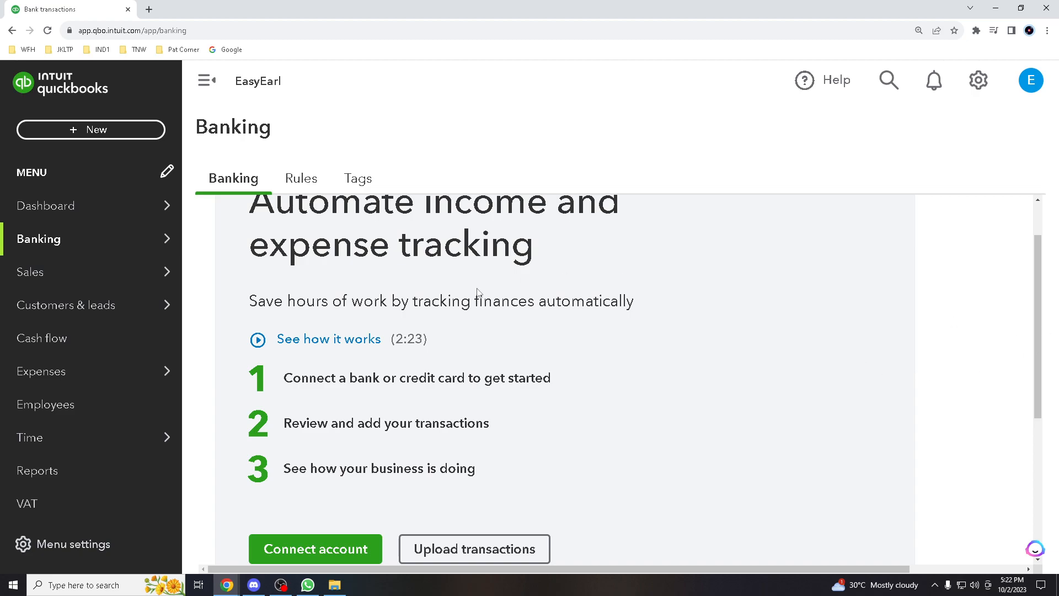
scroll("up", 3)
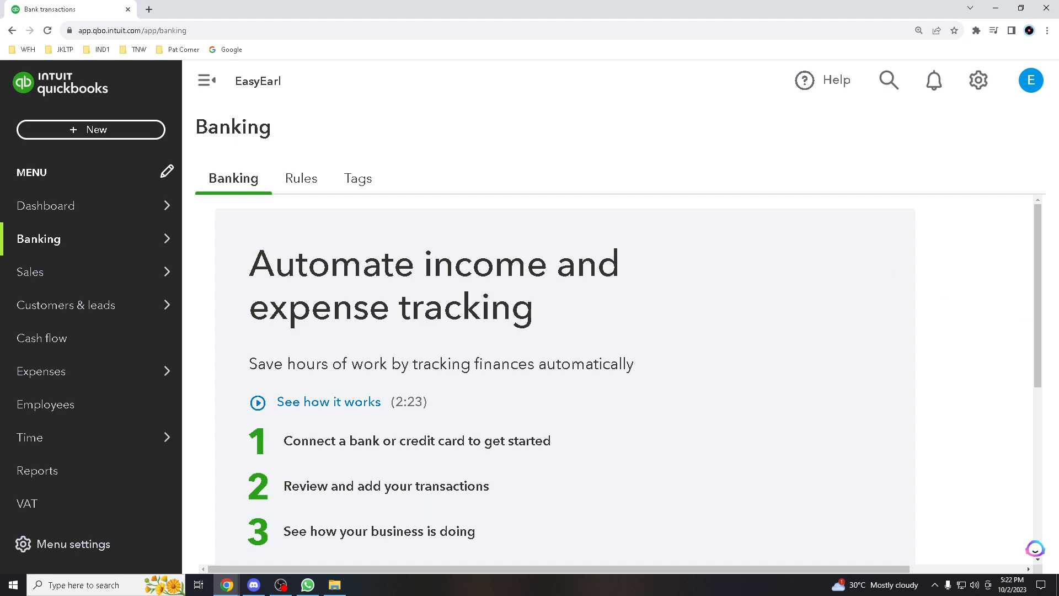
mouse_move(65, 211)
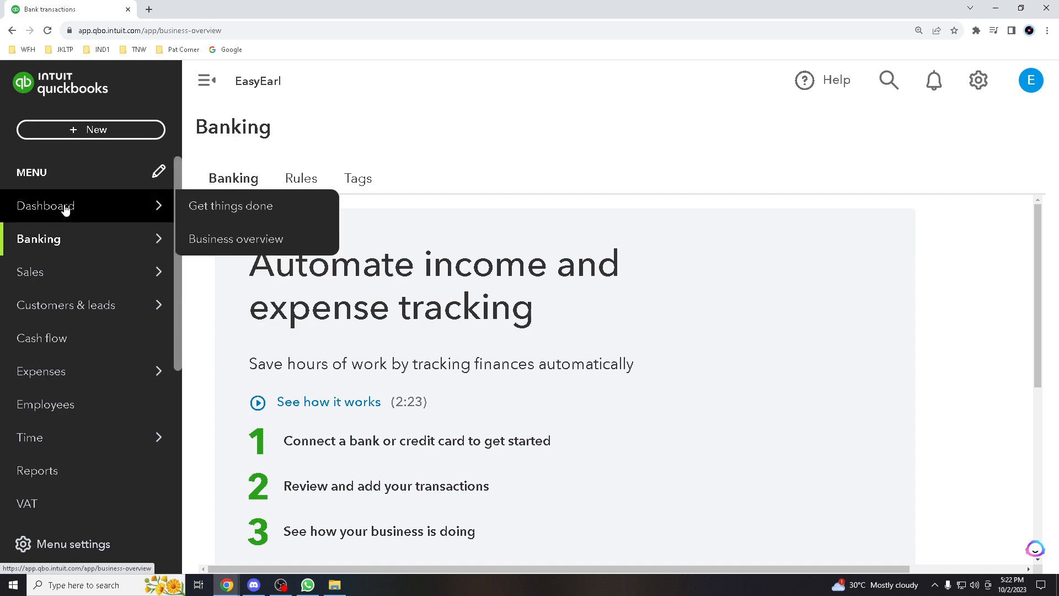
left_click(236, 239)
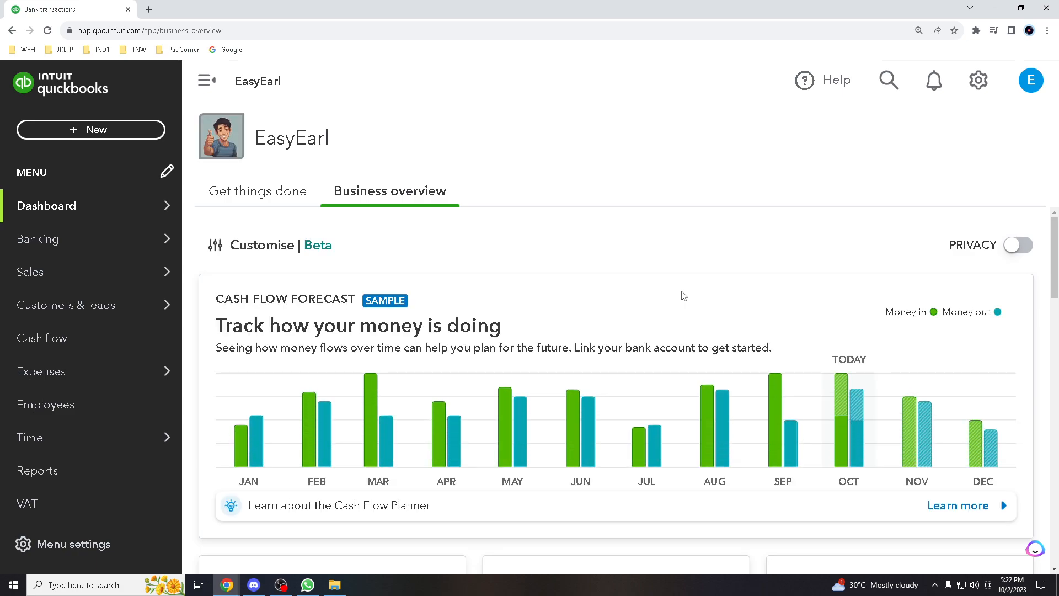
mouse_move(822, 332)
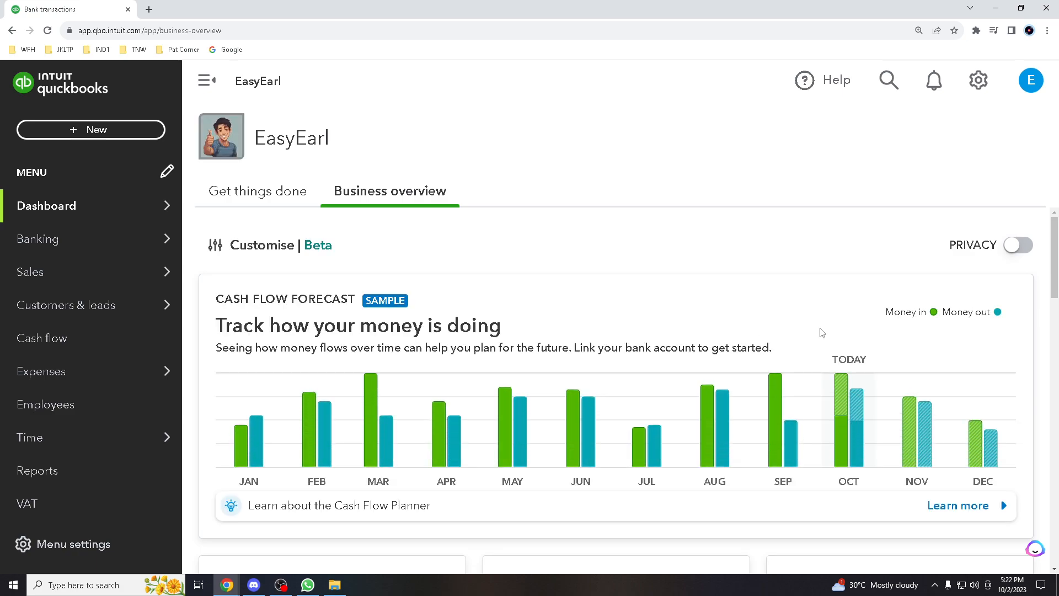